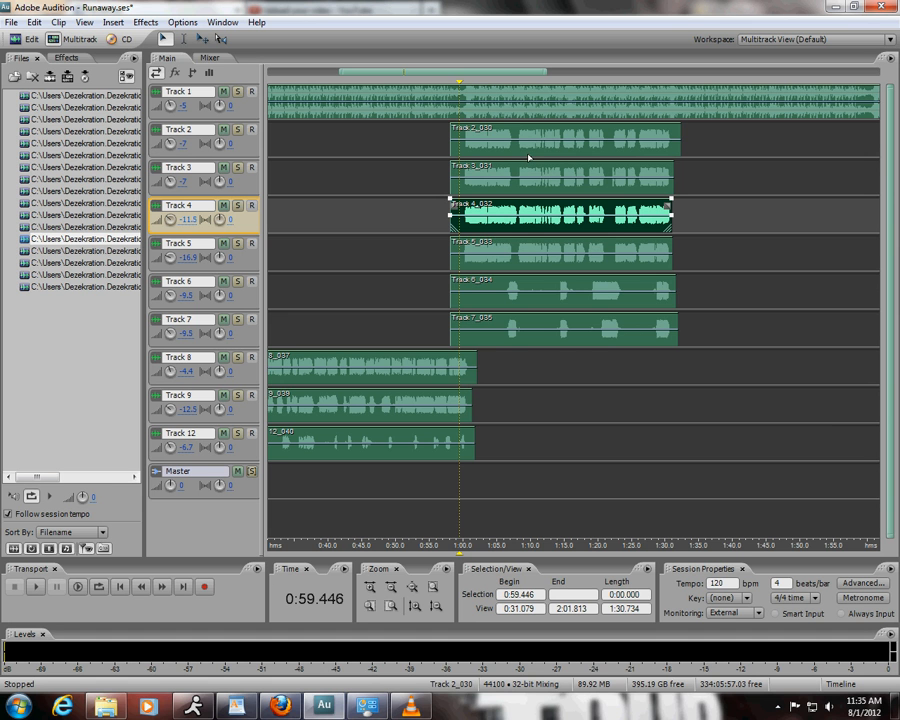
pyautogui.moveTo(530, 158)
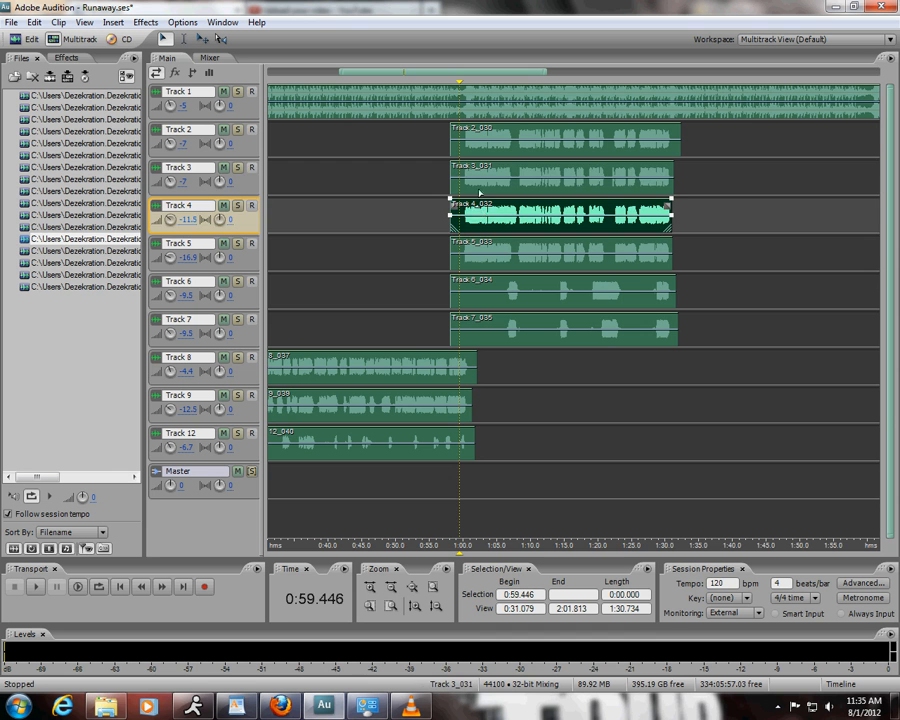
# - Mute Tracks 4–7, set Tracks 2 and 3 to -6.2 dB, and preview playback
pyautogui.click(560, 175)
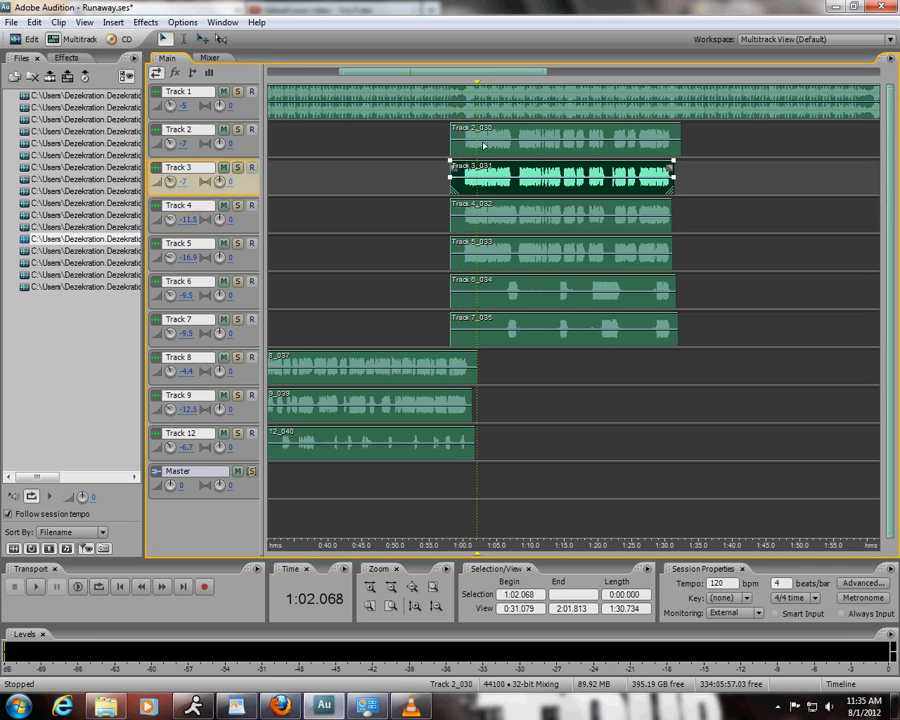
pyautogui.click(223, 205)
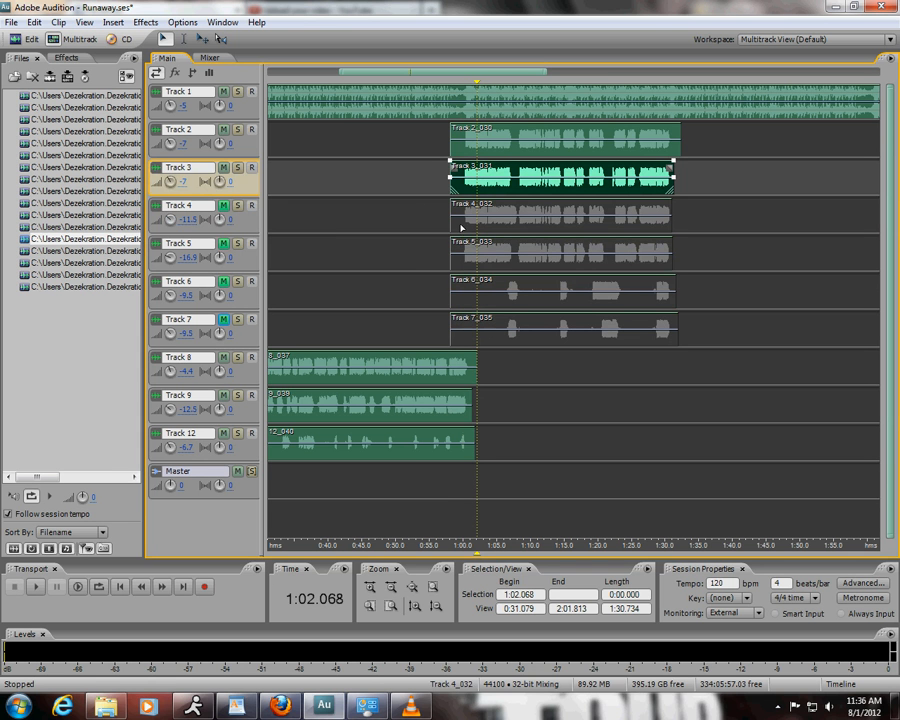
pyautogui.click(560, 215)
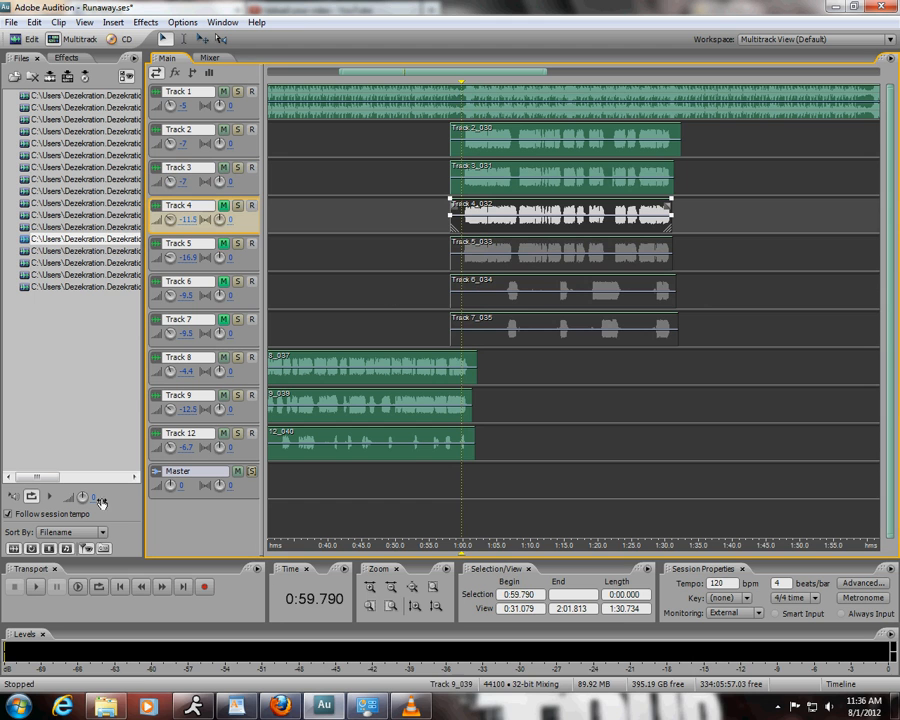
pyautogui.click(34, 587)
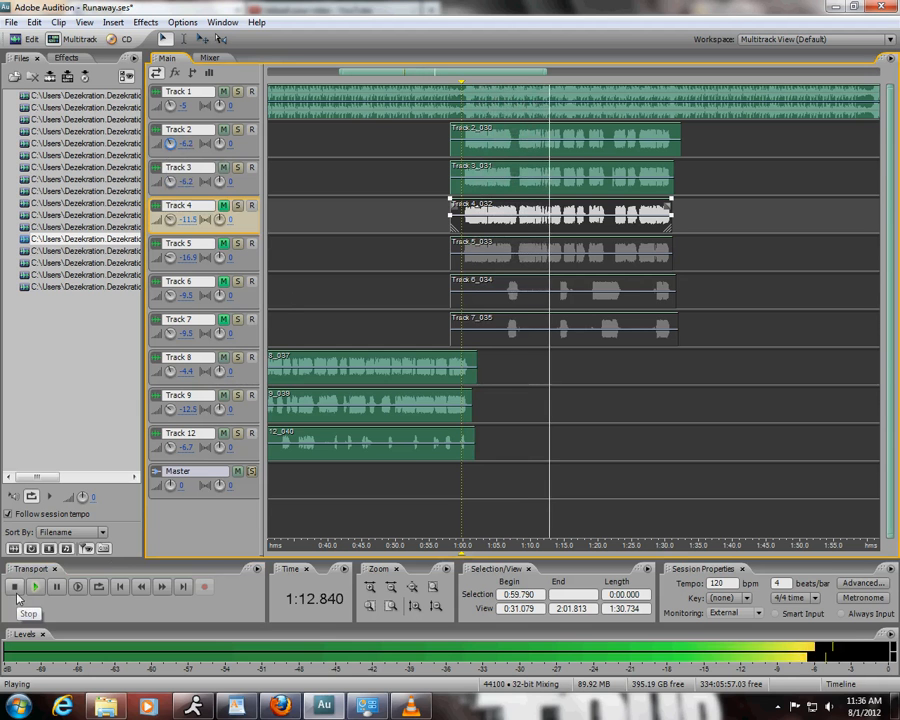
pyautogui.click(15, 587)
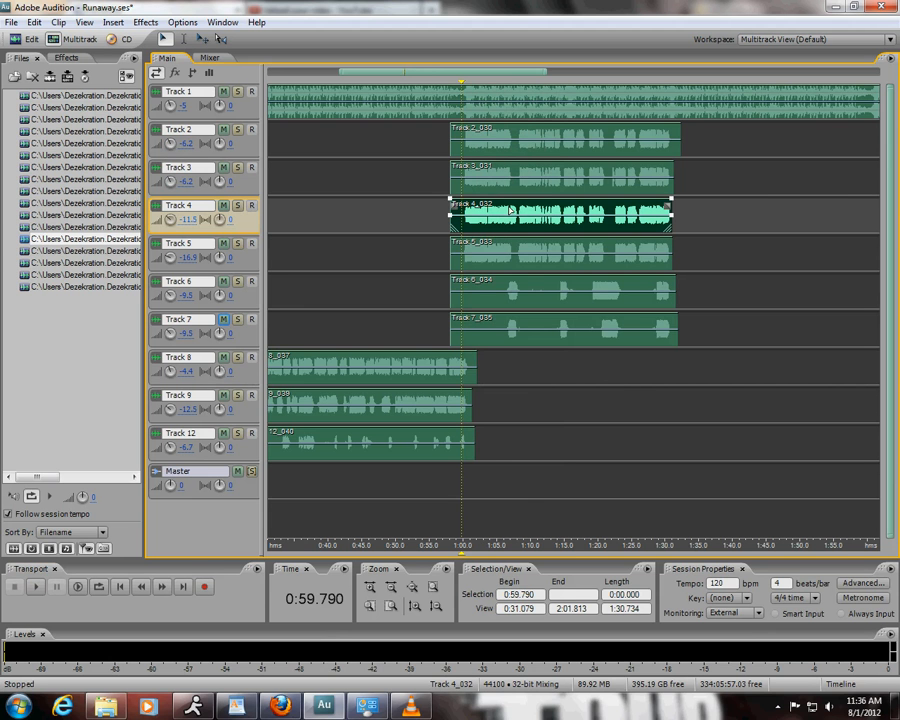
# - Reverse the Track 4 clip, add reverb, reverse it back, and return to Multitrack view
pyautogui.doubleClick(560, 217)
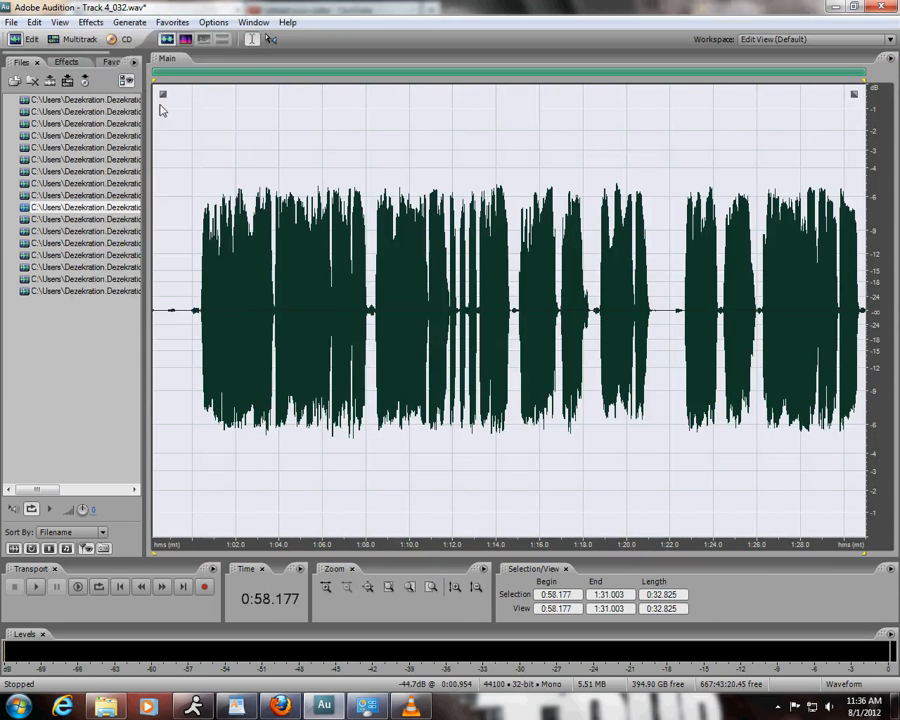
pyautogui.click(90, 22)
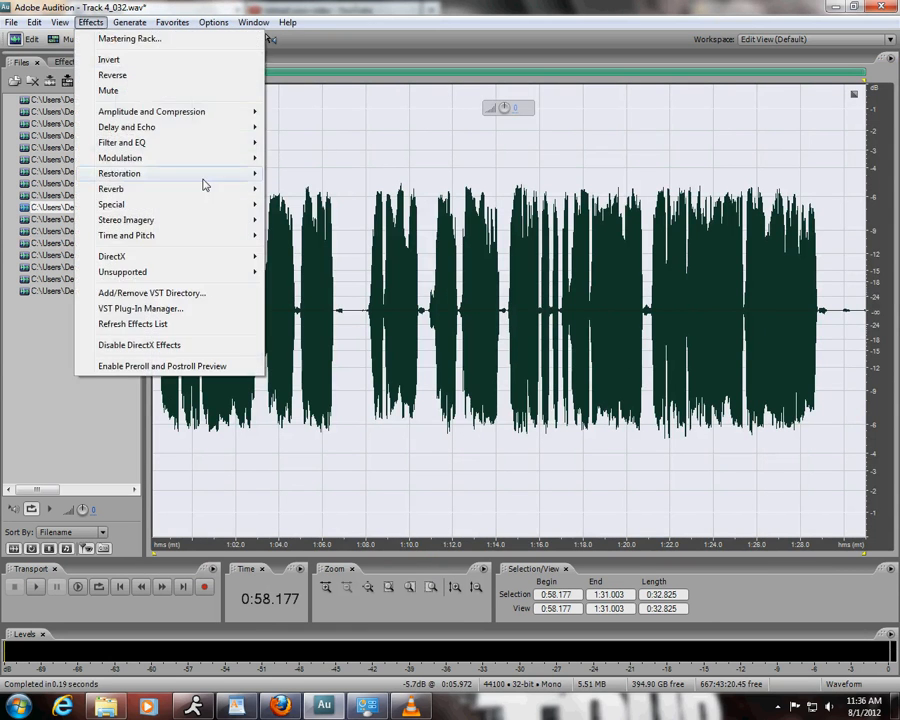
pyautogui.click(111, 189)
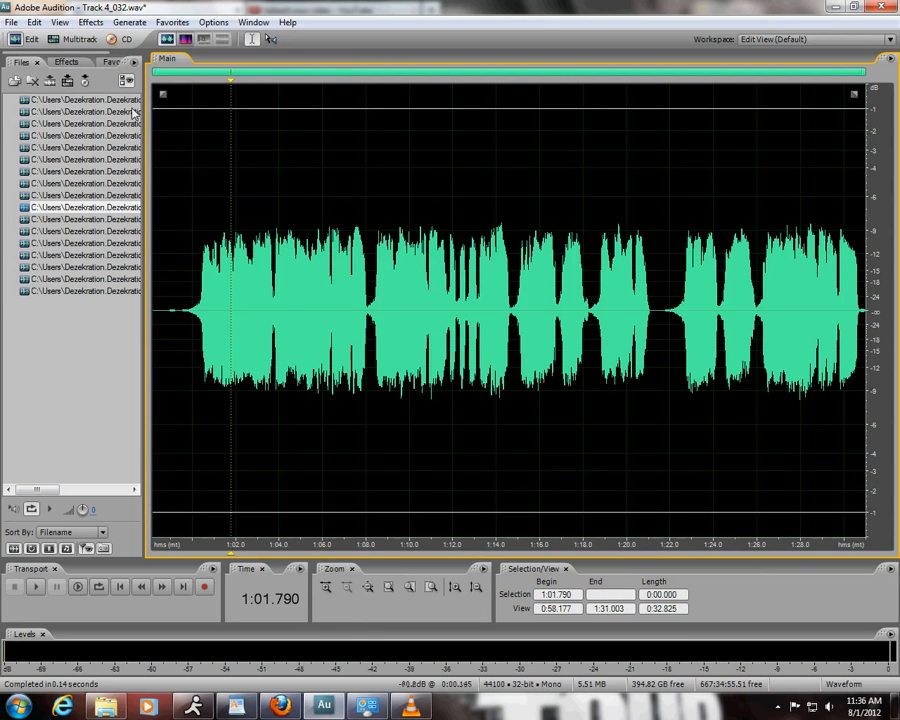
pyautogui.click(34, 22)
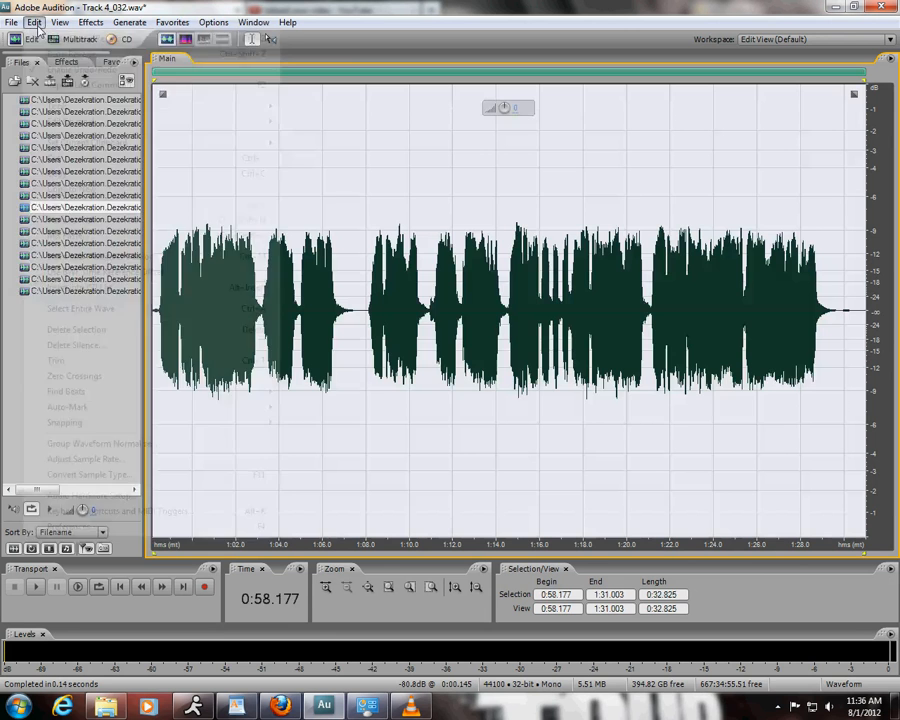
pyautogui.click(33, 22)
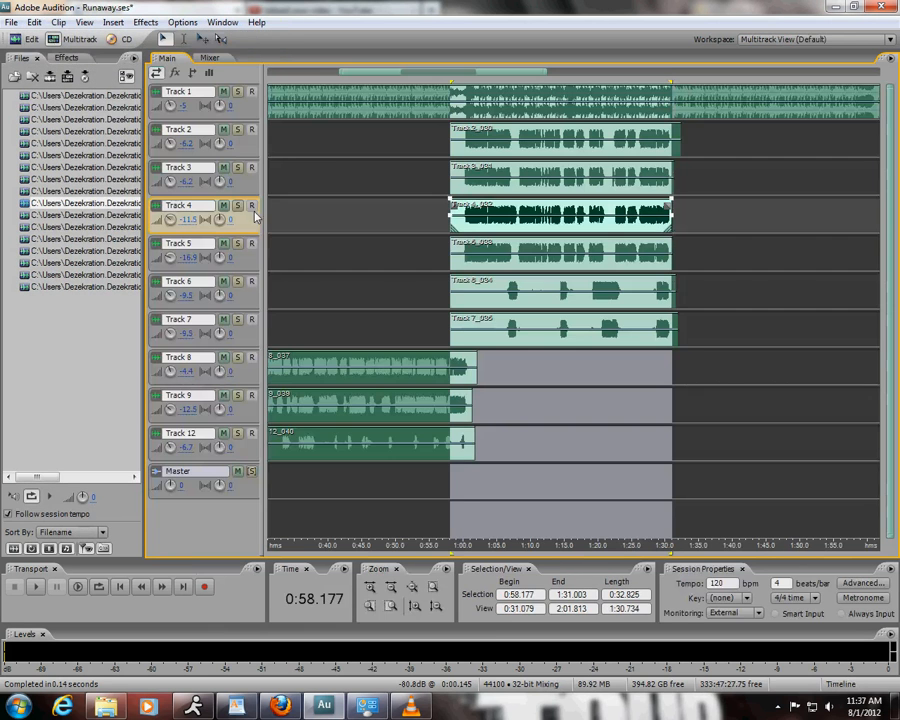
# - Add Studio Reverb to the Track 5 clip in the waveform editor and confirm
pyautogui.doubleClick(560, 215)
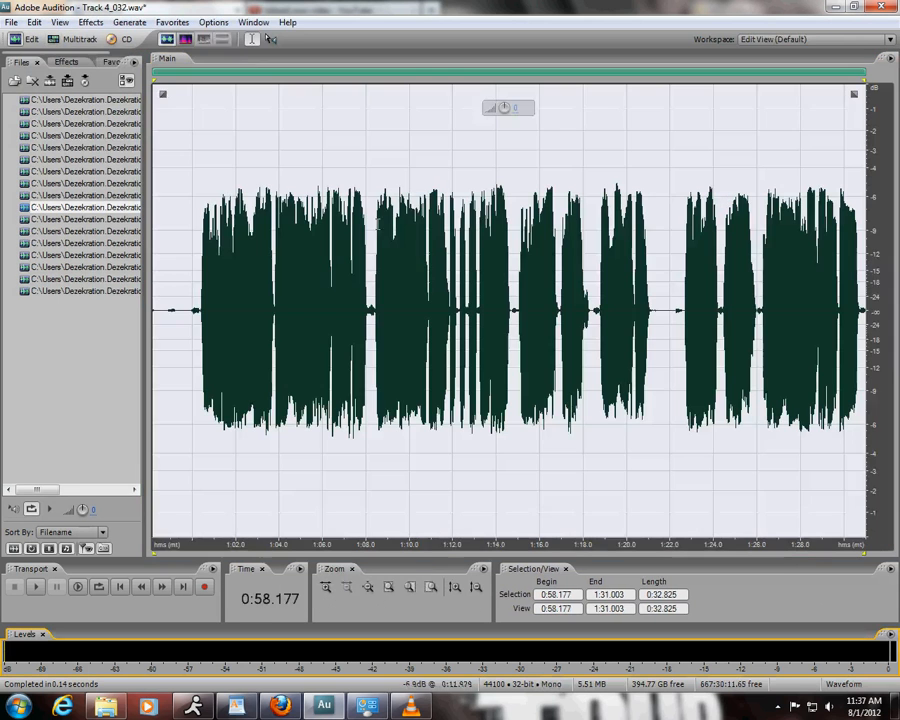
pyautogui.click(90, 22)
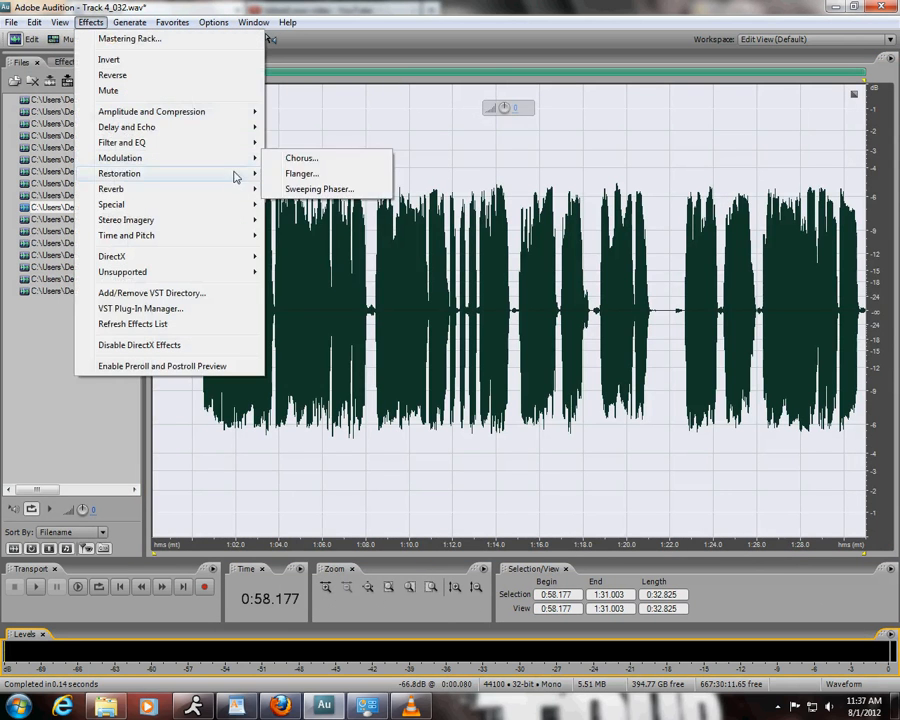
pyautogui.click(111, 189)
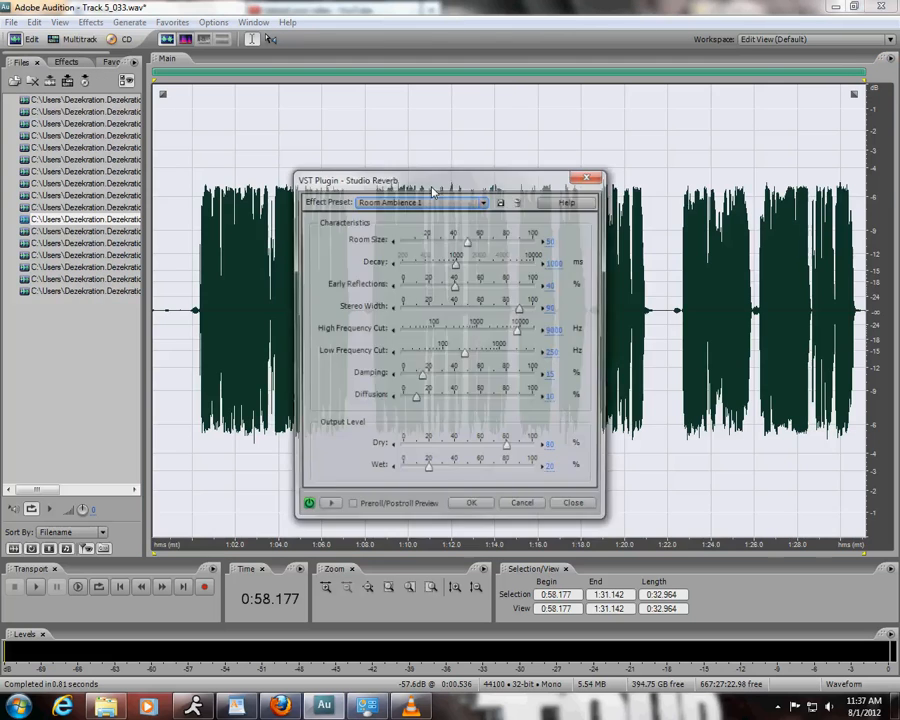
pyautogui.click(470, 502)
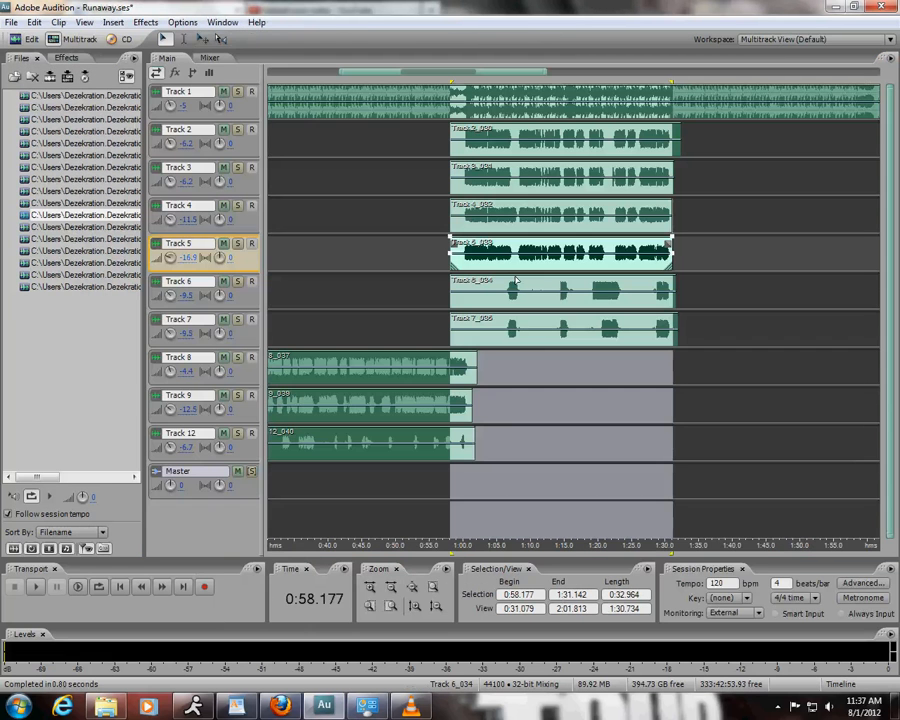
# - Reverse the Track 6 clip and apply Studio Reverb with Room Ambience 2
pyautogui.doubleClick(560, 253)
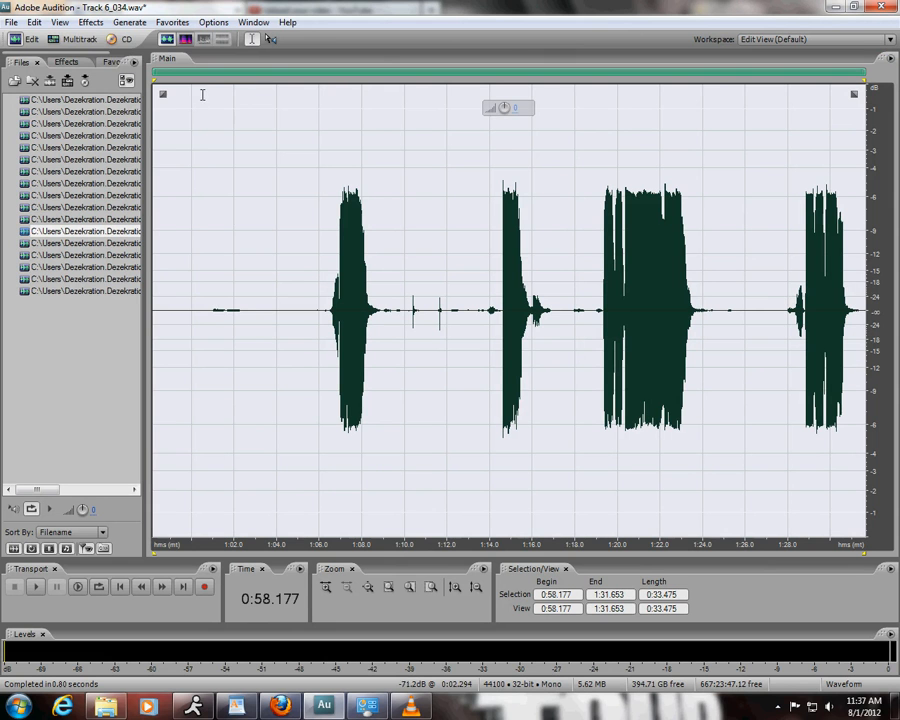
pyautogui.click(90, 22)
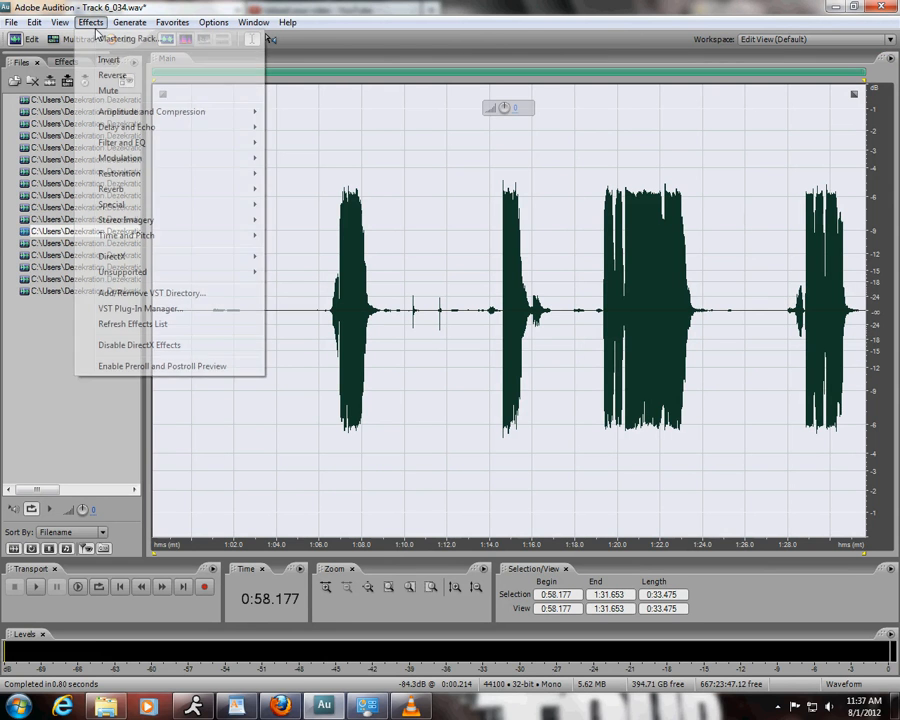
pyautogui.moveTo(150, 111)
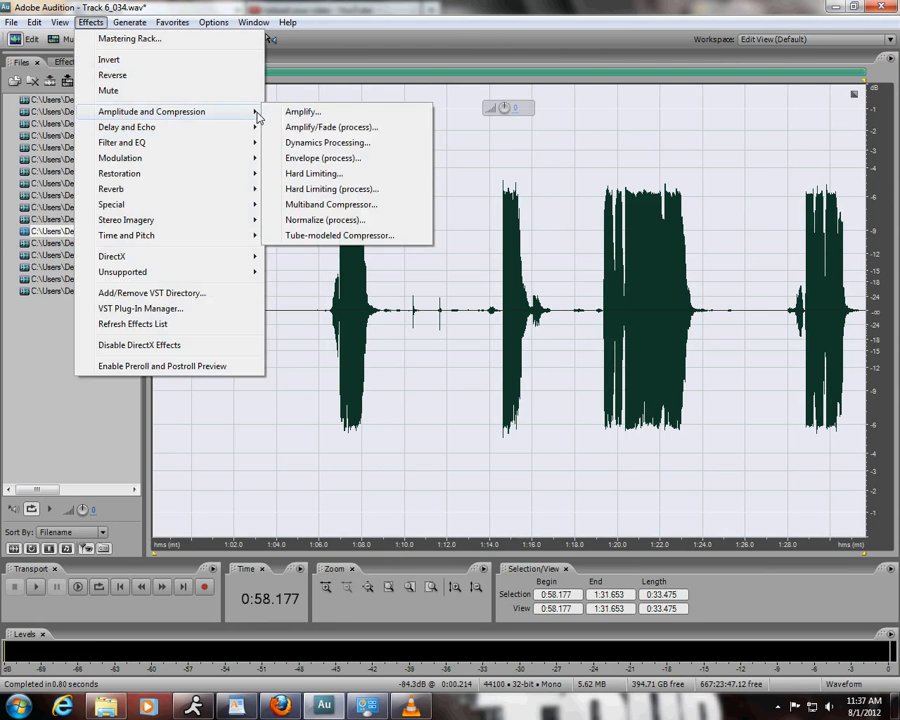
pyautogui.moveTo(122, 142)
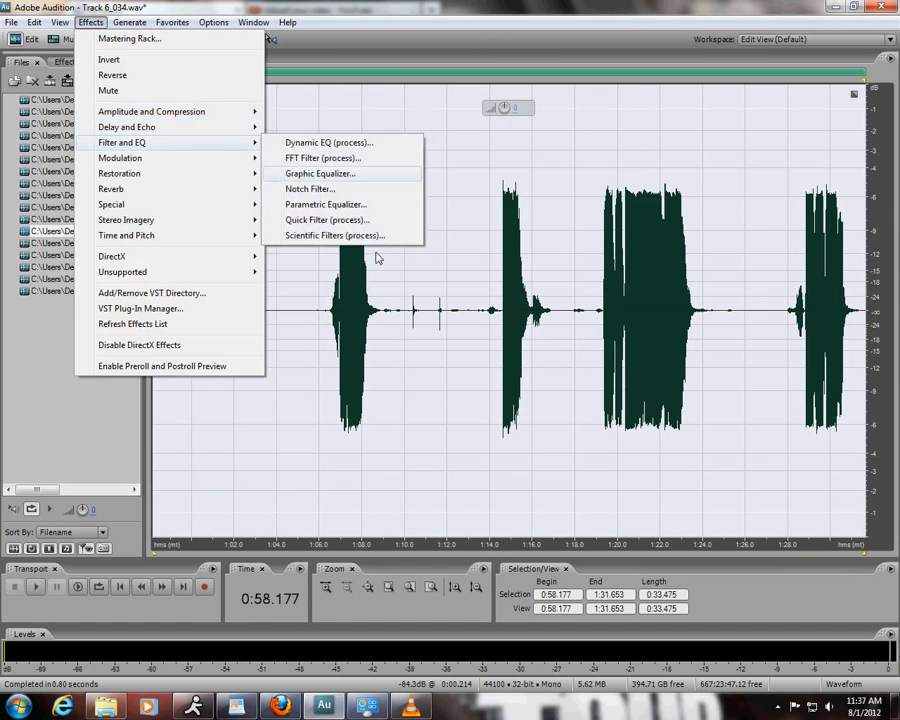
pyautogui.click(34, 22)
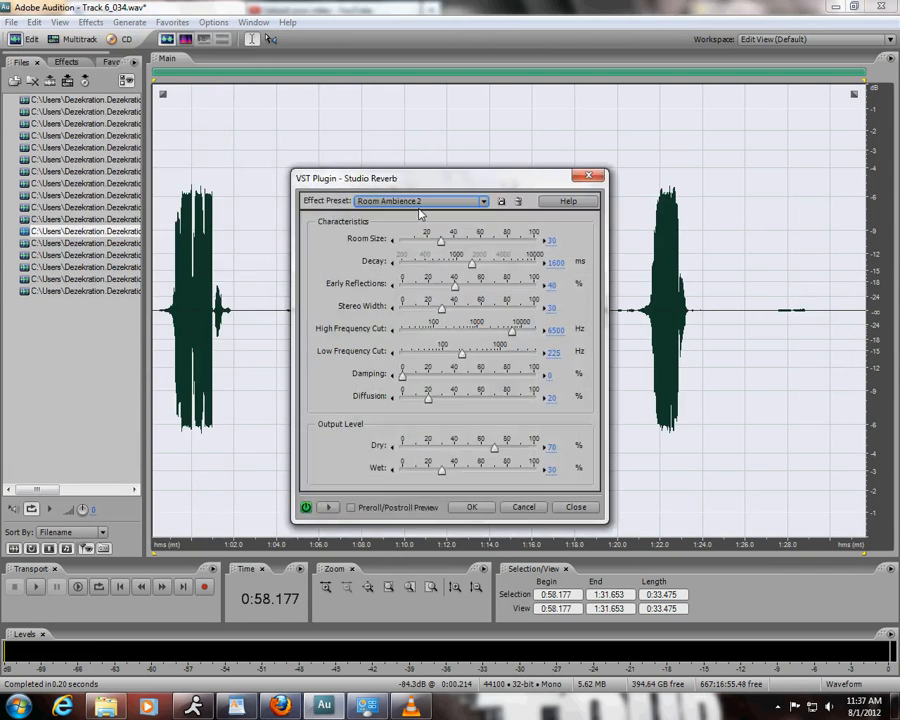
pyautogui.click(420, 201)
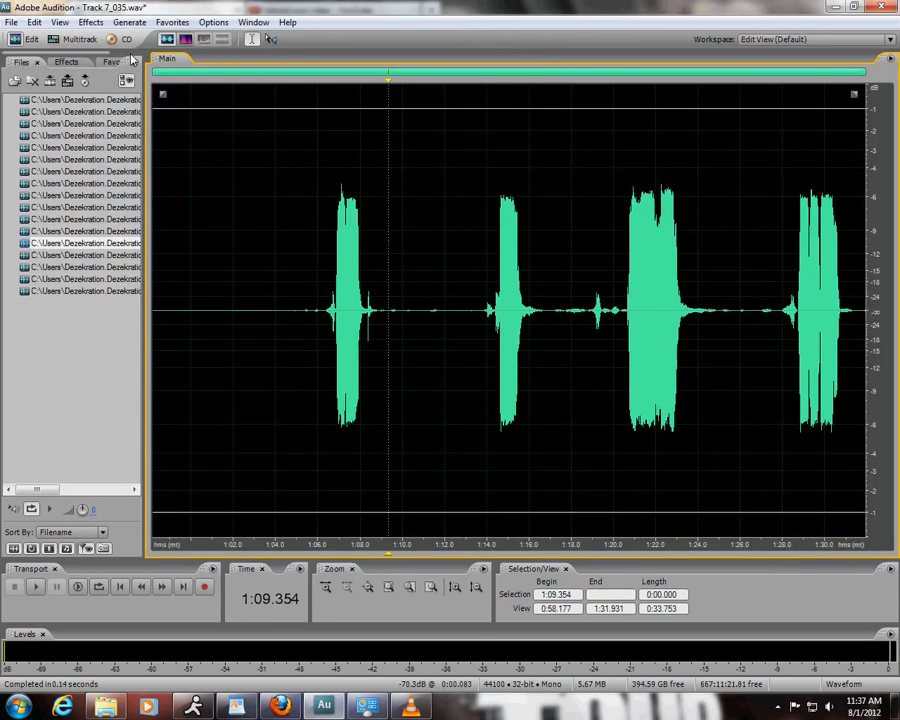
# - Reverse the Track 7_035 clip and apply Studio Reverb with the Vocal Reverb (medium) preset
pyautogui.click(90, 22)
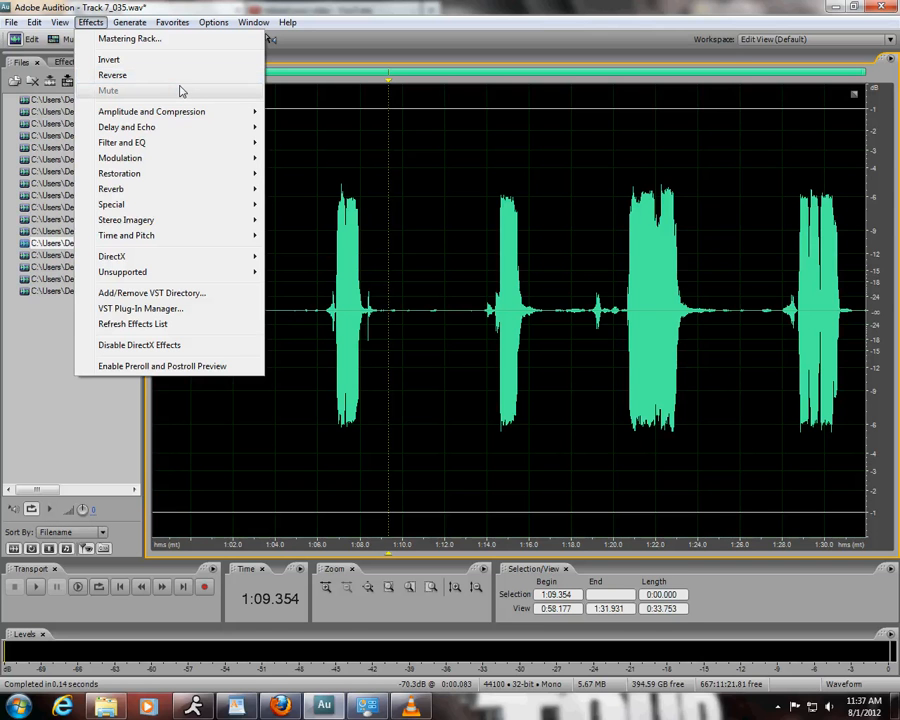
pyautogui.moveTo(112, 75)
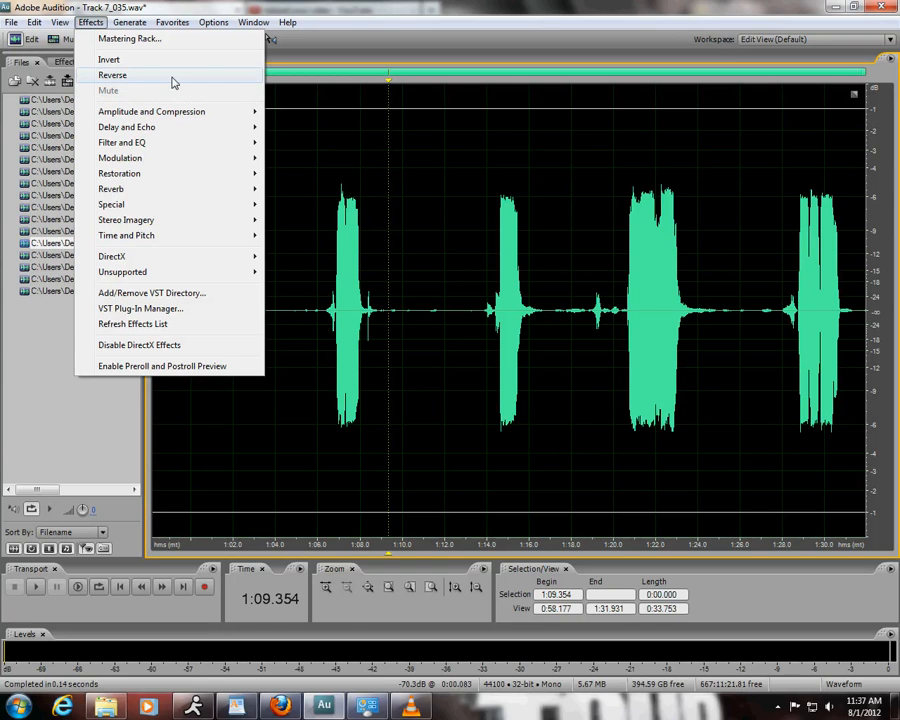
pyautogui.click(112, 75)
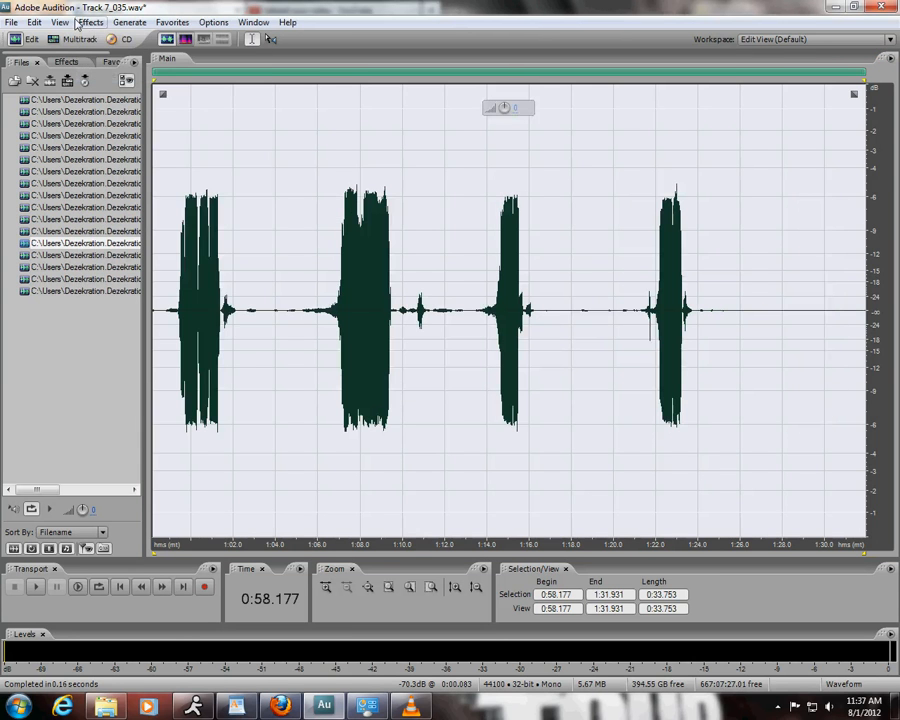
pyautogui.click(90, 22)
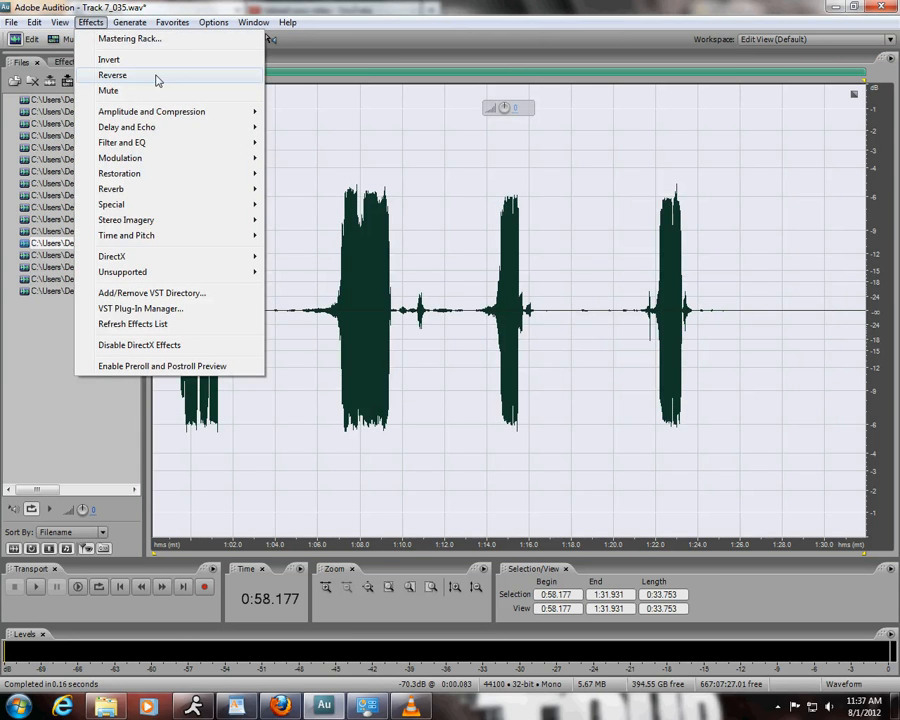
pyautogui.moveTo(119, 173)
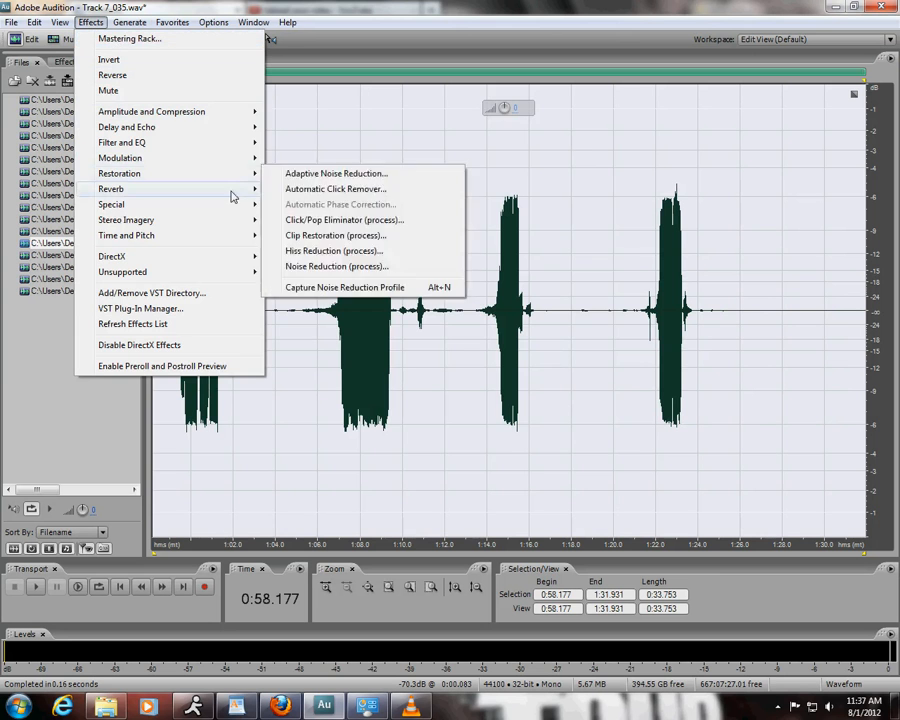
pyautogui.click(110, 188)
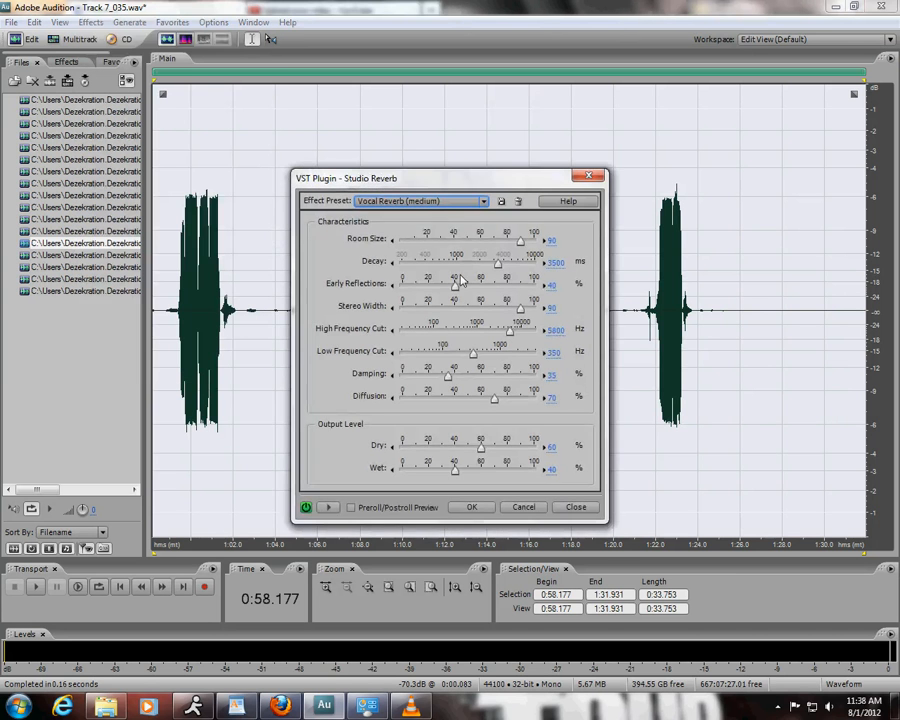
pyautogui.click(90, 22)
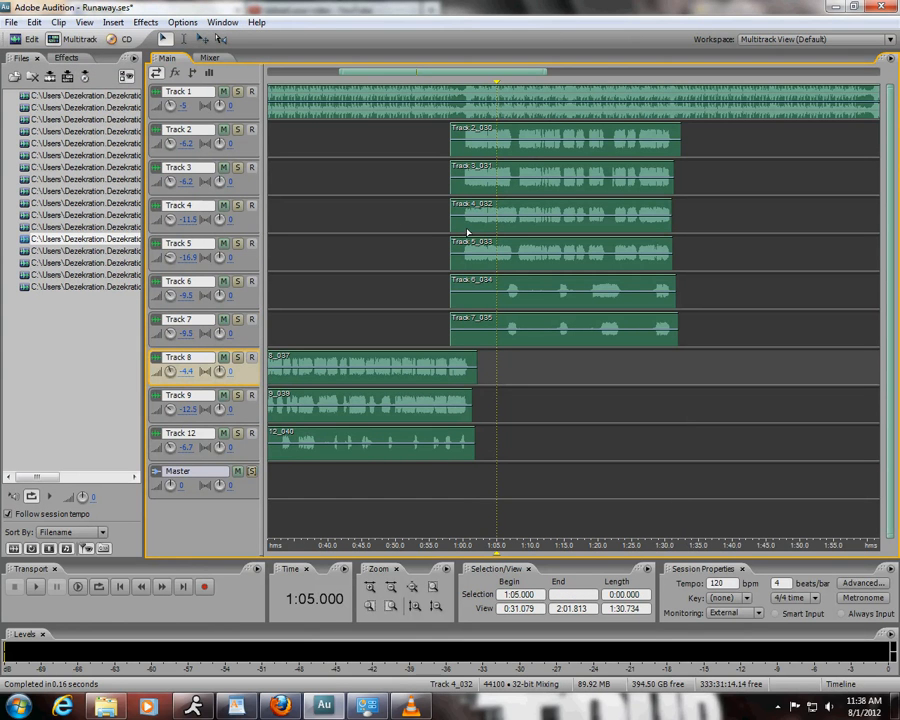
pyautogui.click(560, 215)
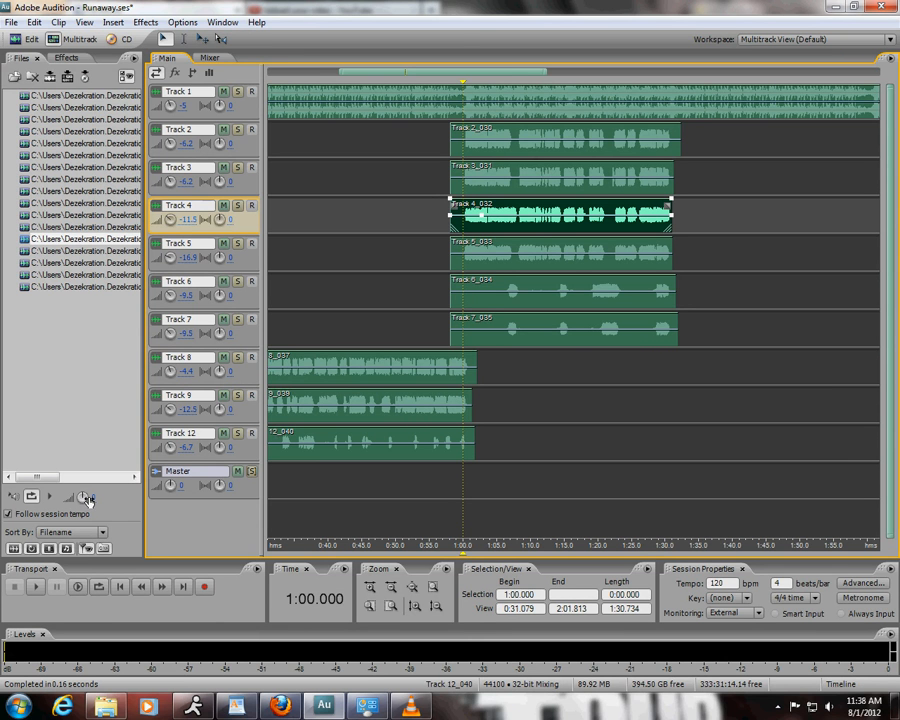
pyautogui.moveTo(262, 345)
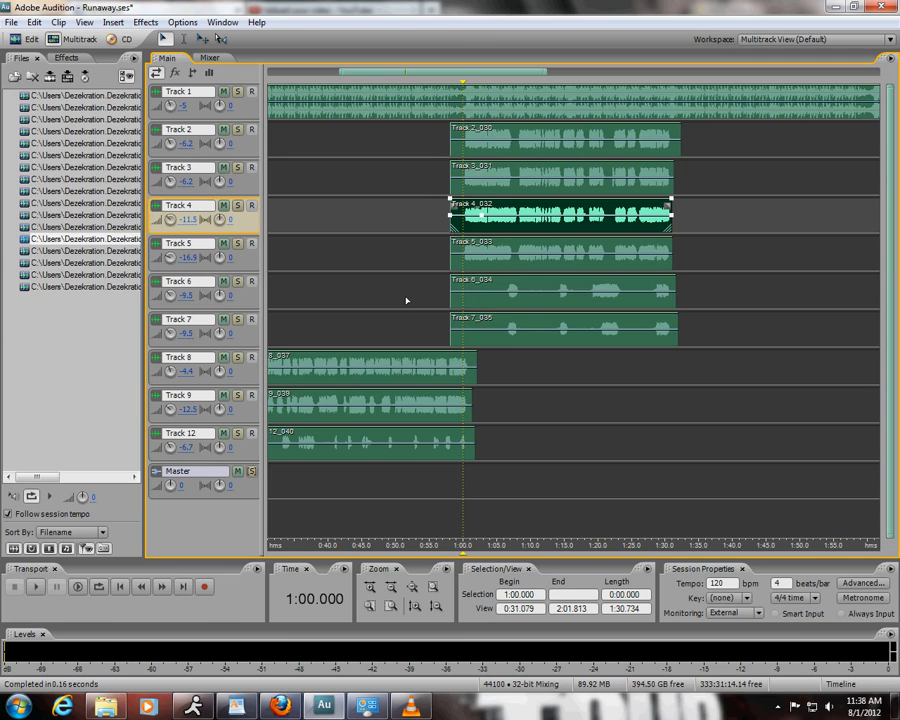
pyautogui.moveTo(409, 289)
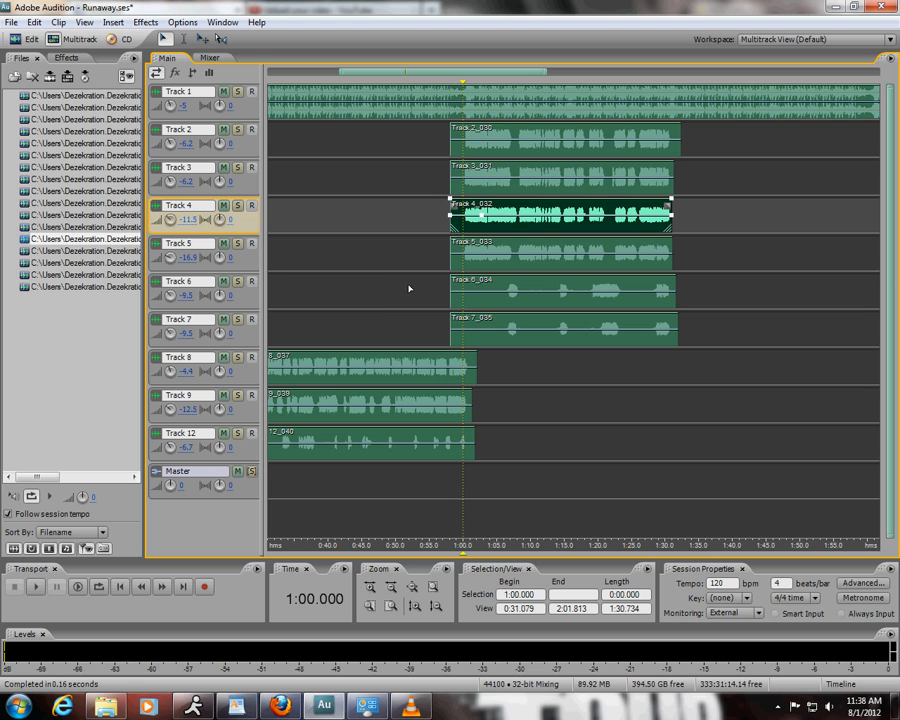
pyautogui.moveTo(410, 288)
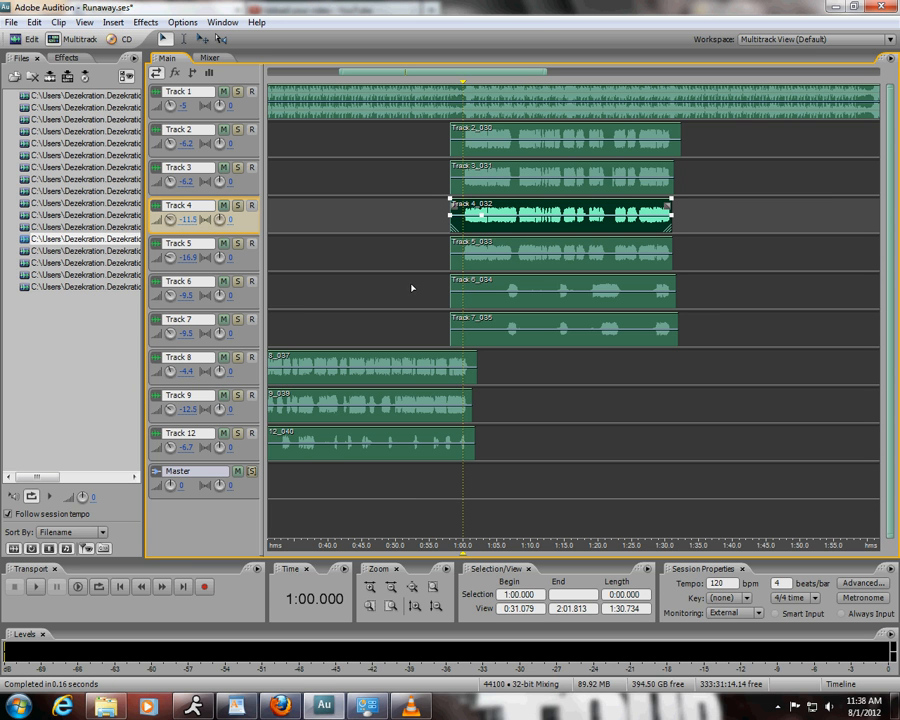
pyautogui.moveTo(392, 272)
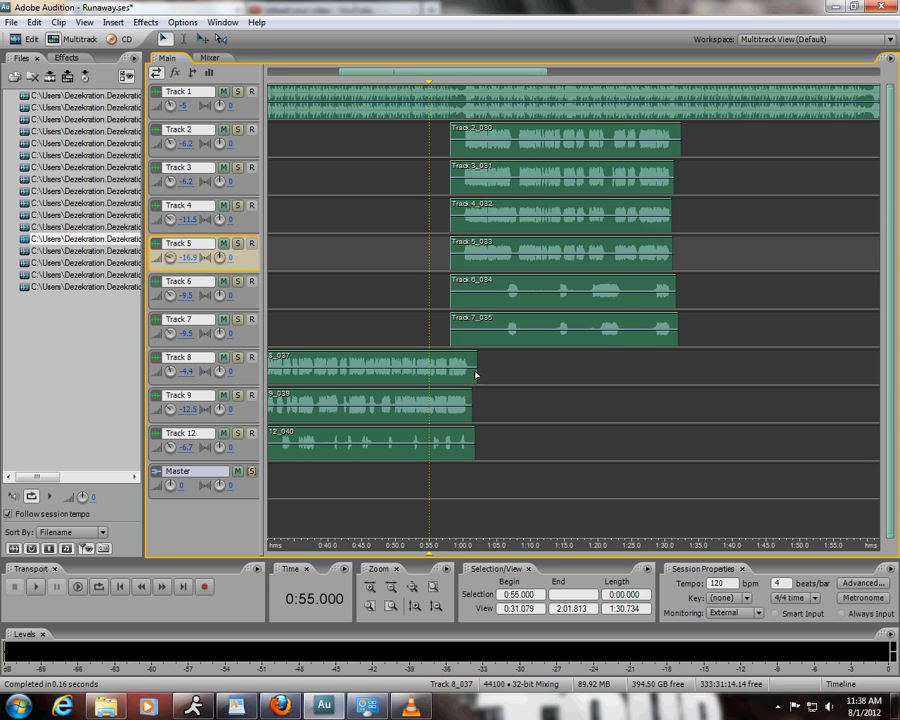
pyautogui.click(560, 328)
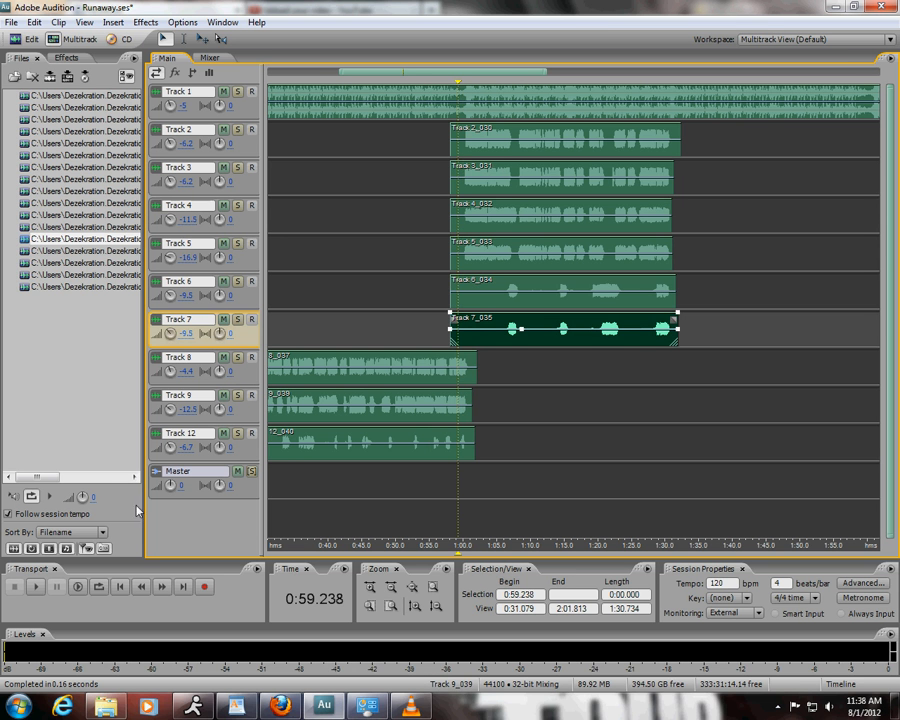
pyautogui.moveTo(355, 308)
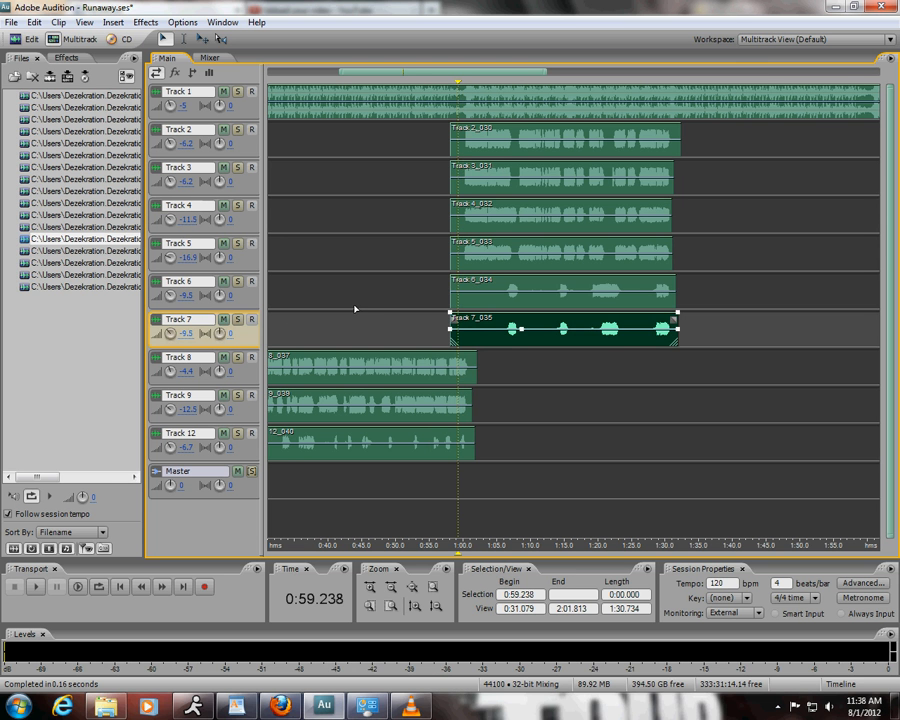
pyautogui.moveTo(393, 319)
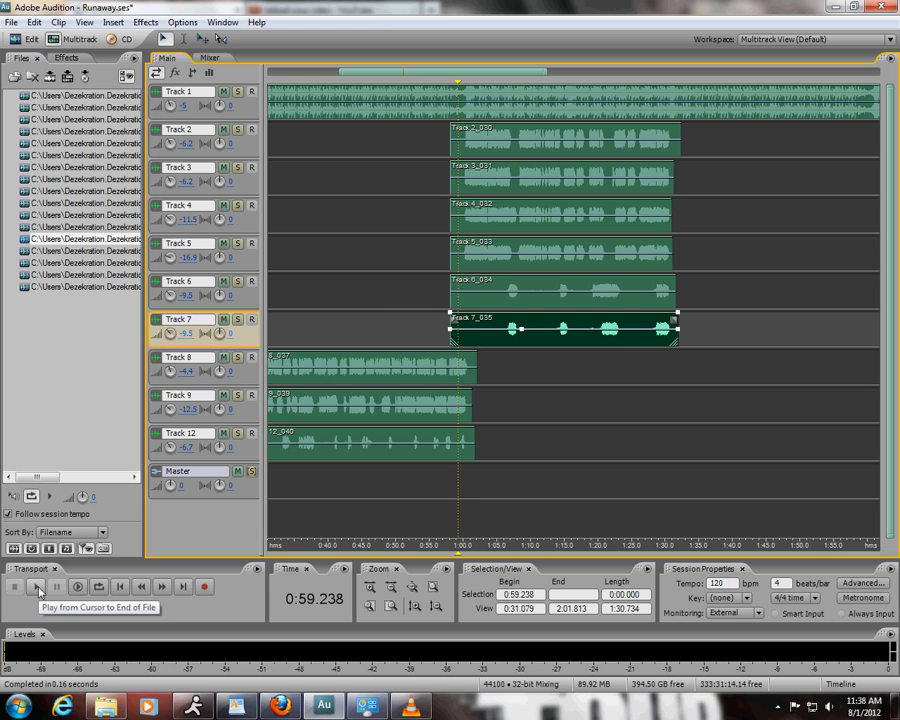
# - Play the mix while raising Tracks 6 and 7 to -4.7 dB, then stop
pyautogui.click(35, 587)
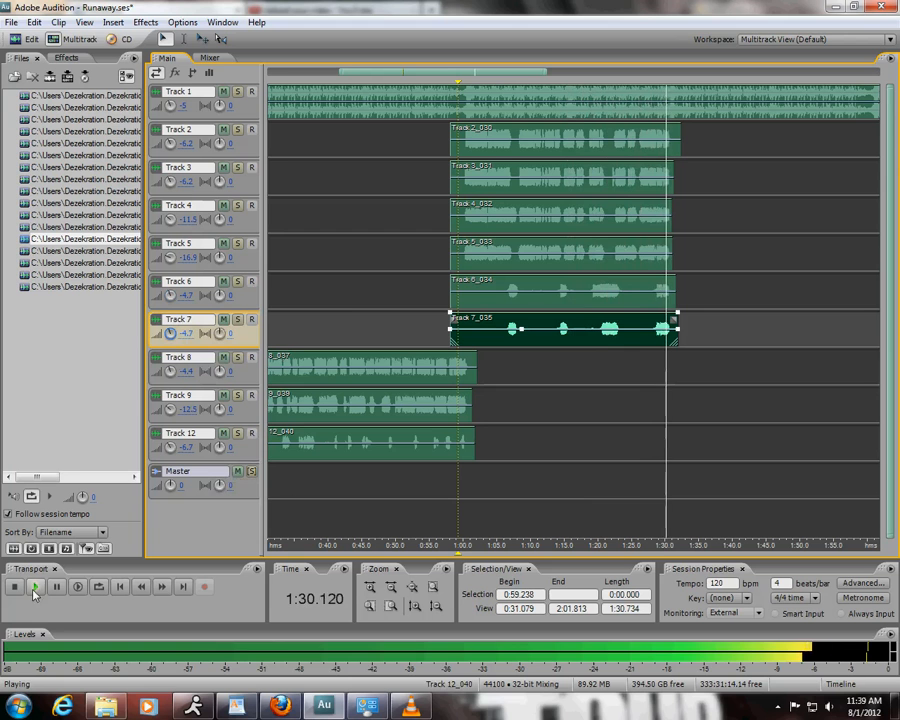
pyautogui.click(14, 587)
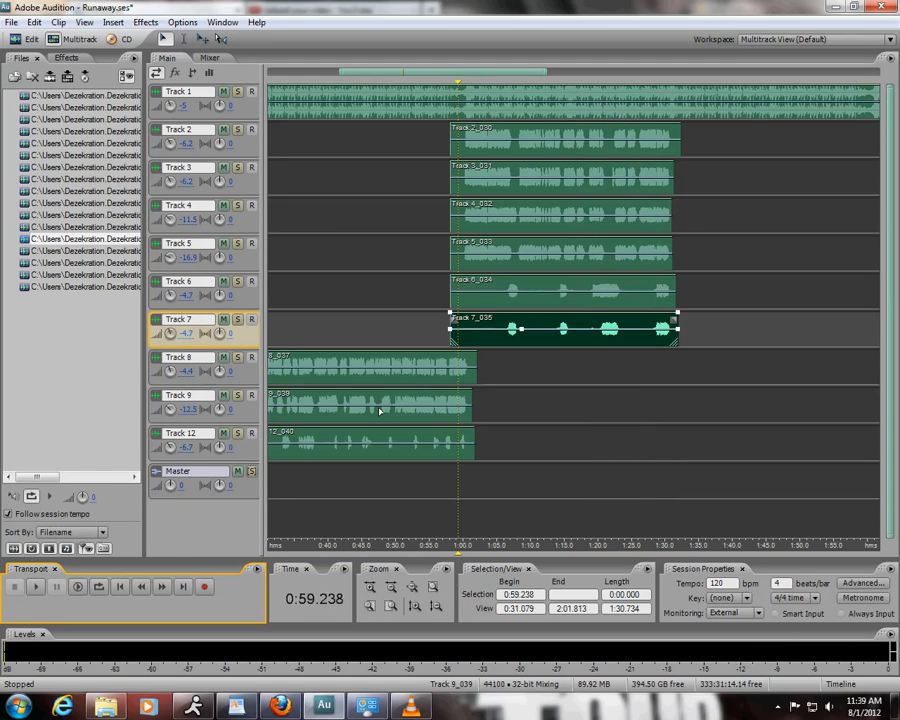
pyautogui.moveTo(496, 377)
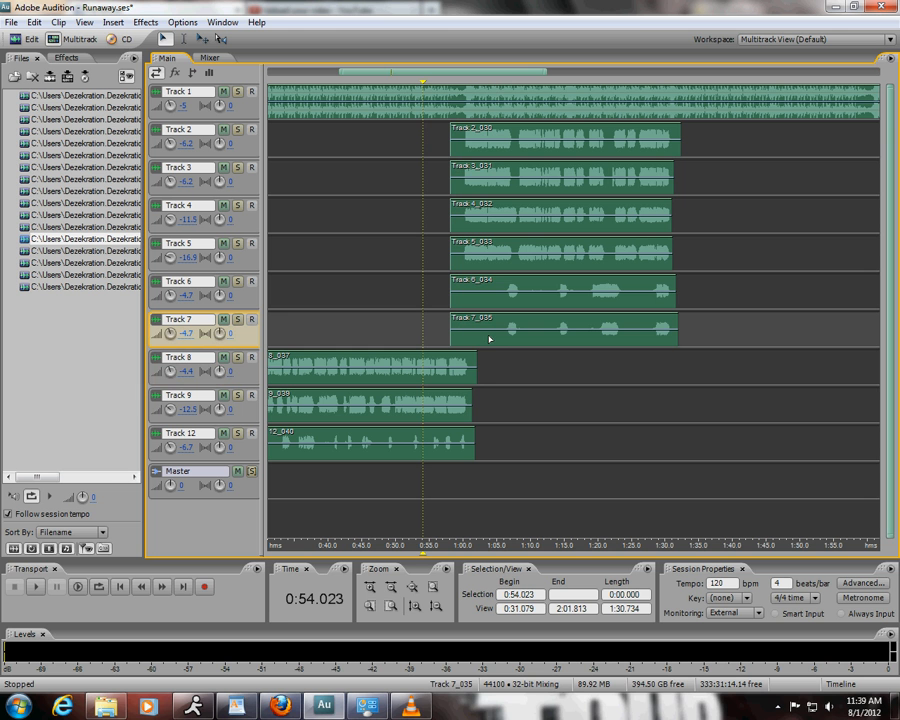
pyautogui.moveTo(473, 357)
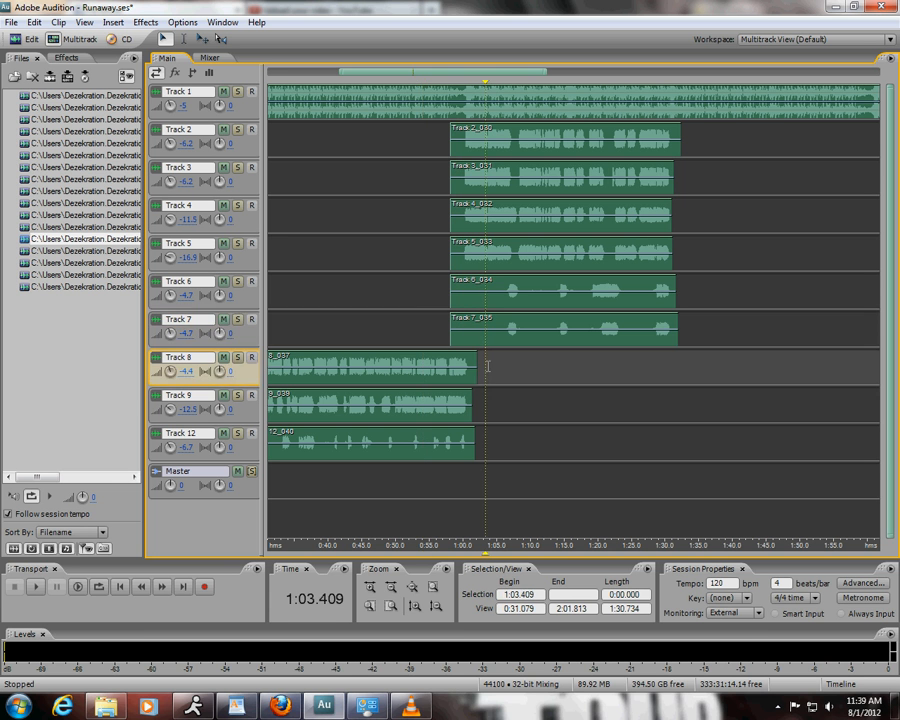
pyautogui.click(490, 365)
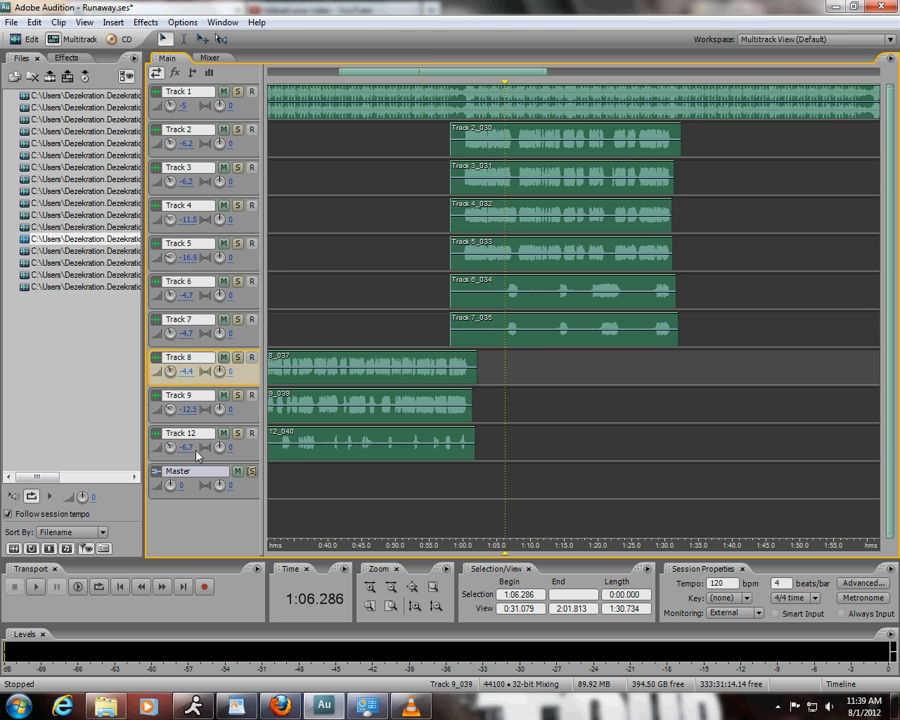
pyautogui.click(34, 587)
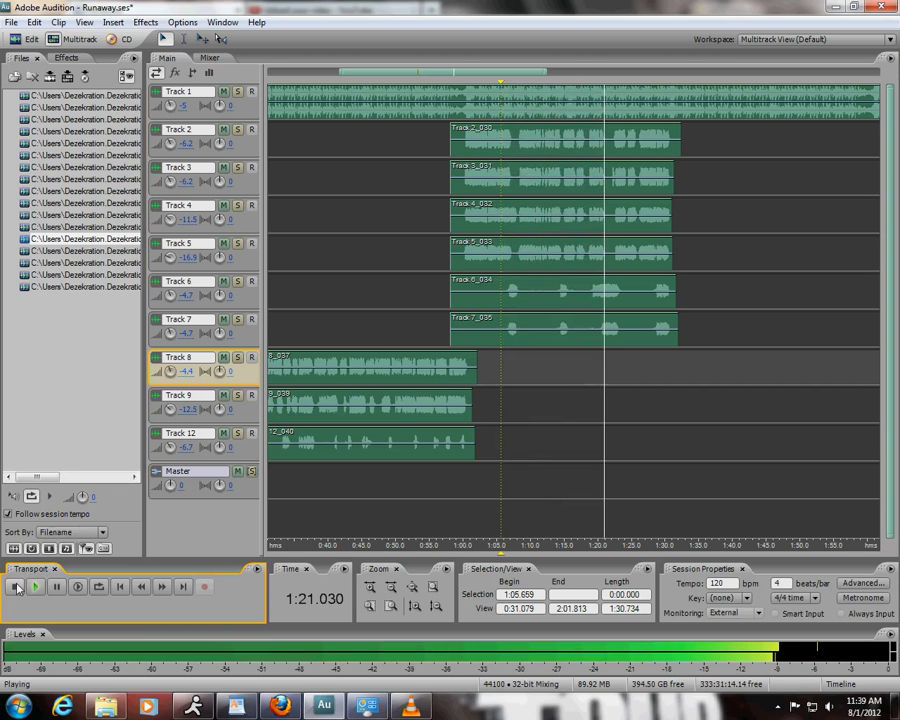
# - Stop playback at one minute and mute Tracks 3, 4, 5 and 6
pyautogui.click(15, 587)
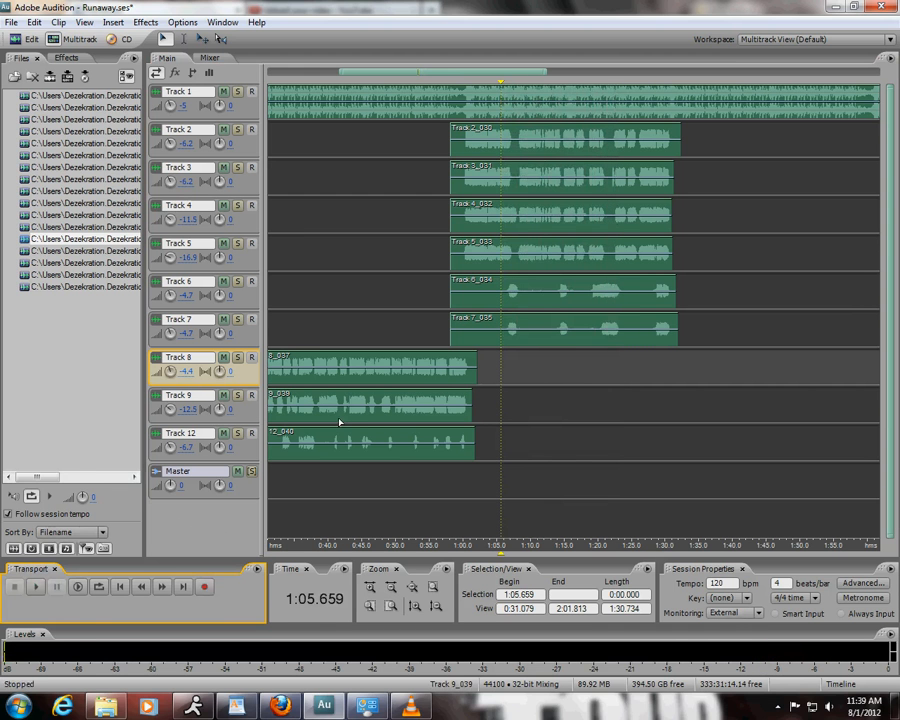
pyautogui.moveTo(340, 421)
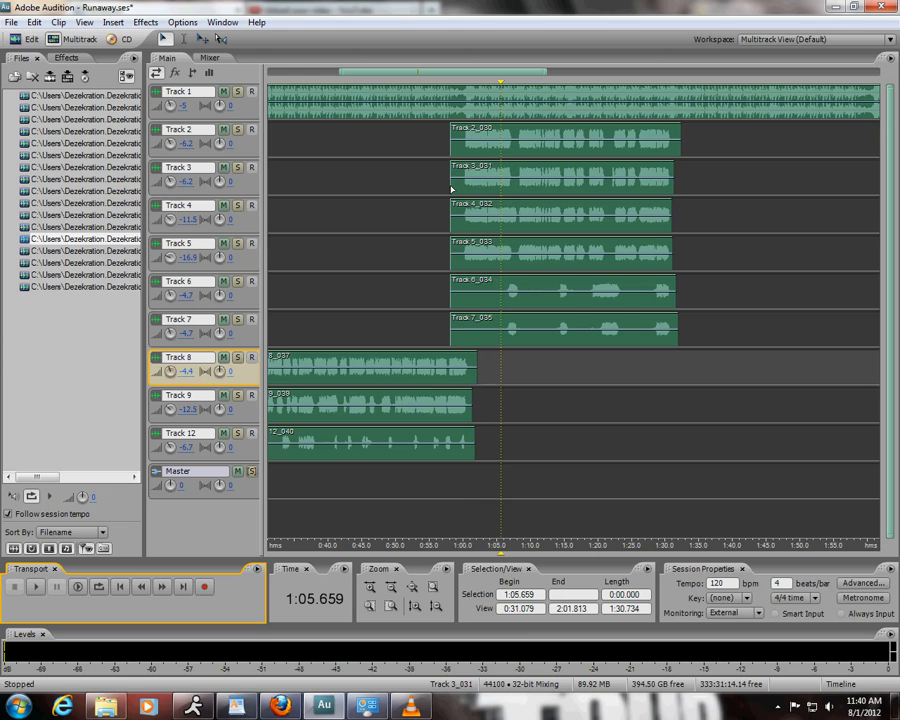
pyautogui.moveTo(460, 186)
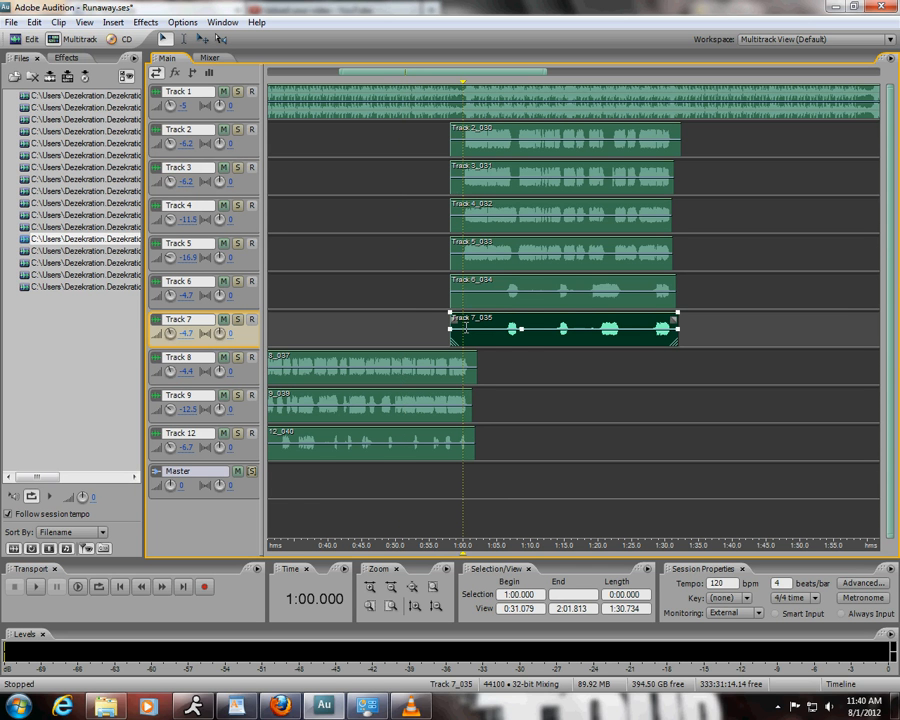
pyautogui.moveTo(400, 263)
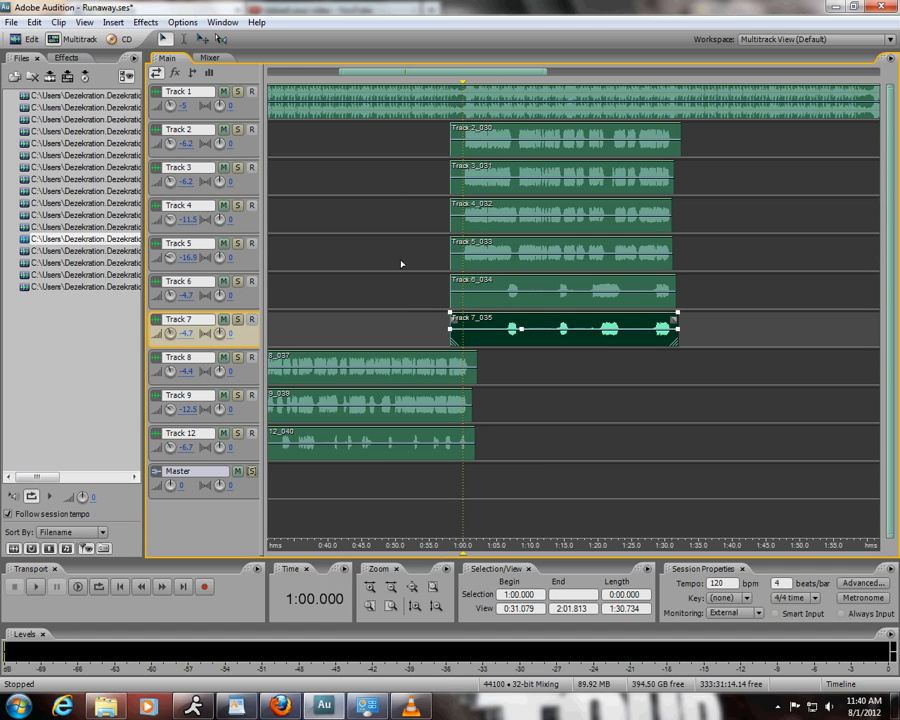
pyautogui.click(222, 205)
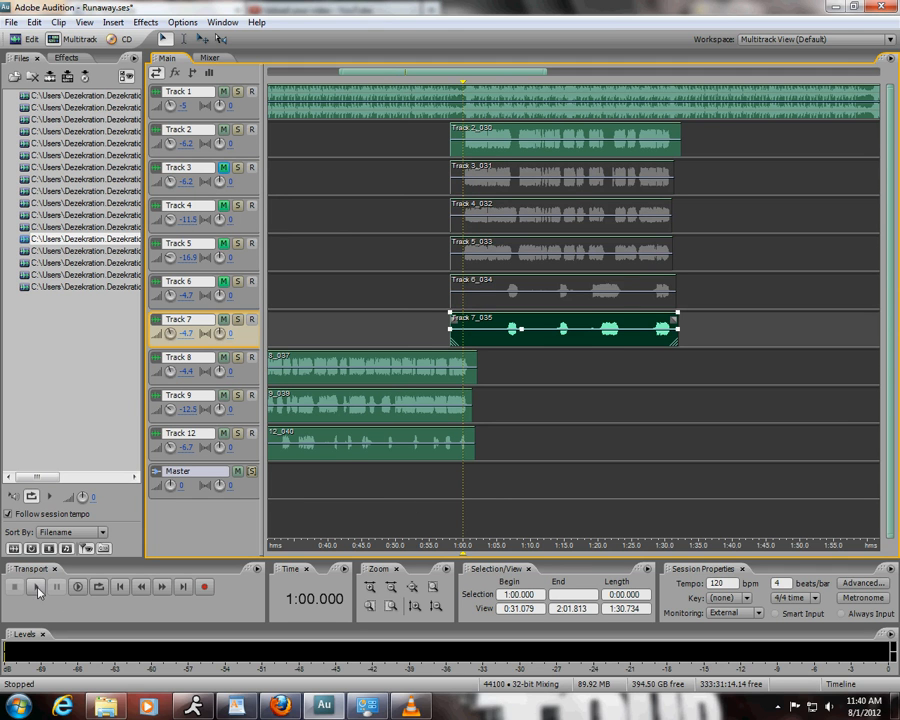
# - Play twice comparing harmonies, ending with Tracks 2 and 3 unmuted and playback stopped
pyautogui.click(35, 587)
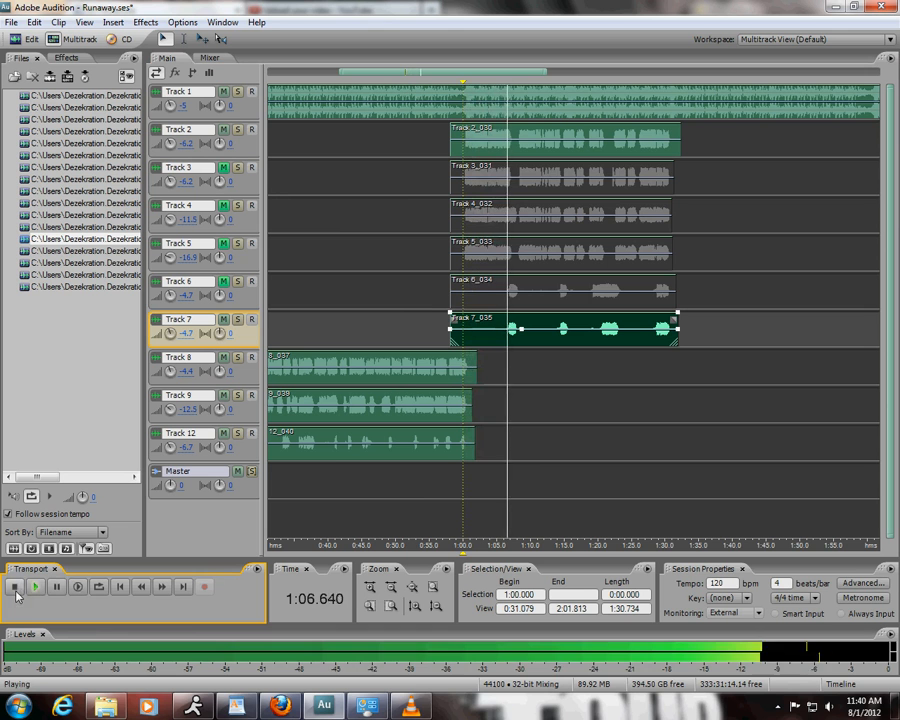
pyautogui.click(16, 587)
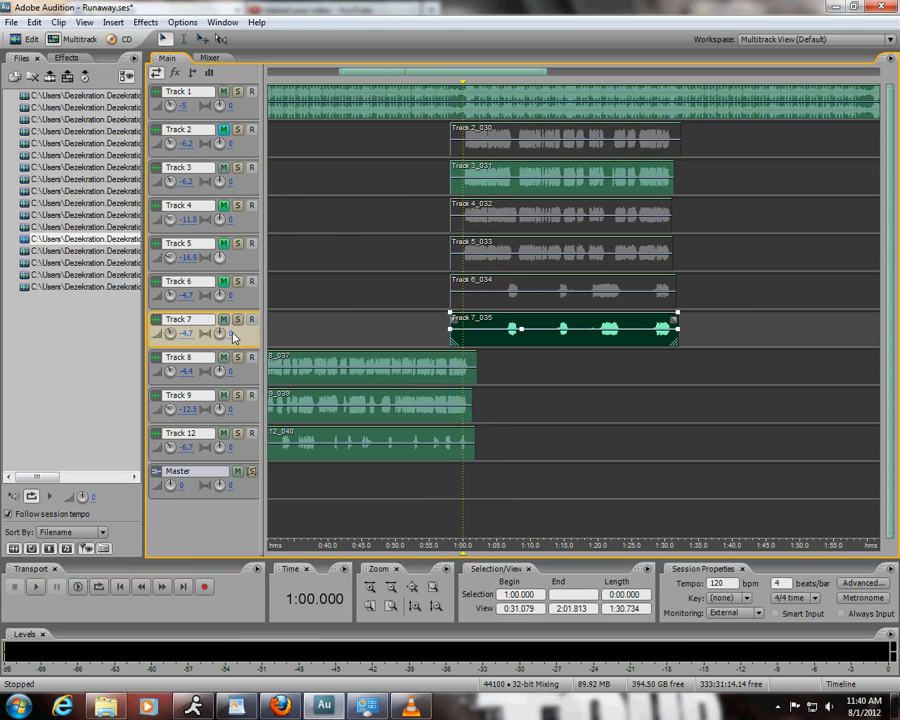
pyautogui.click(35, 587)
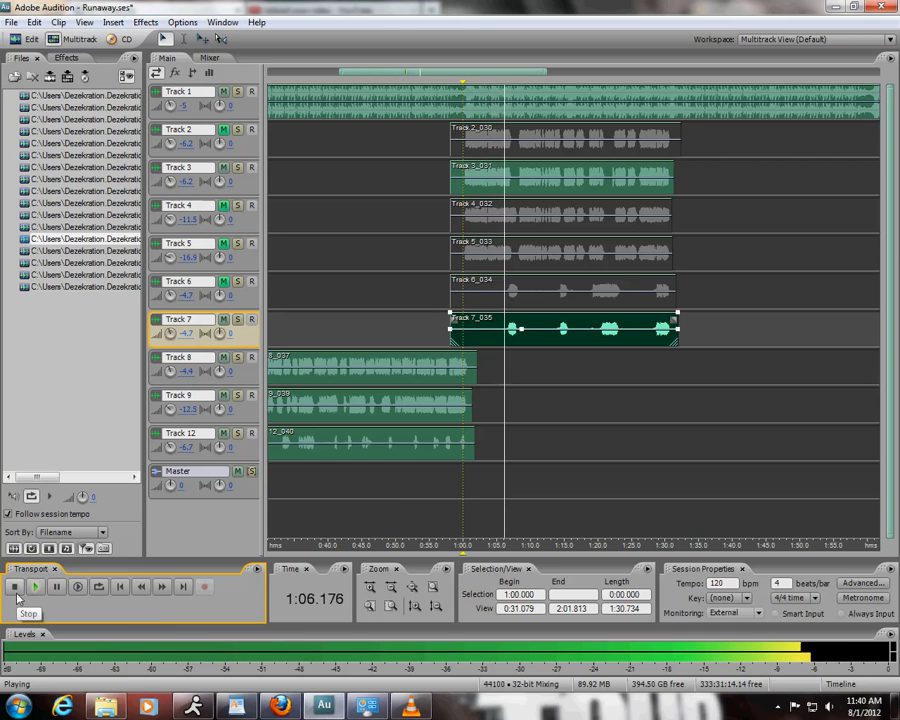
pyautogui.click(15, 587)
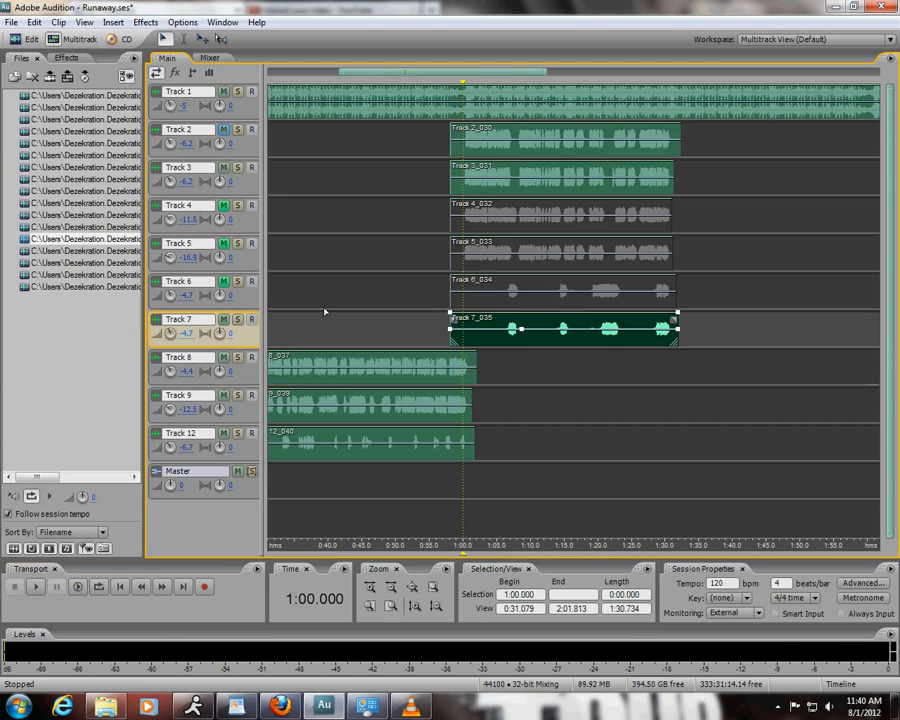
# - Turn off Mute on Tracks 4, 5 and 6
pyautogui.click(34, 587)
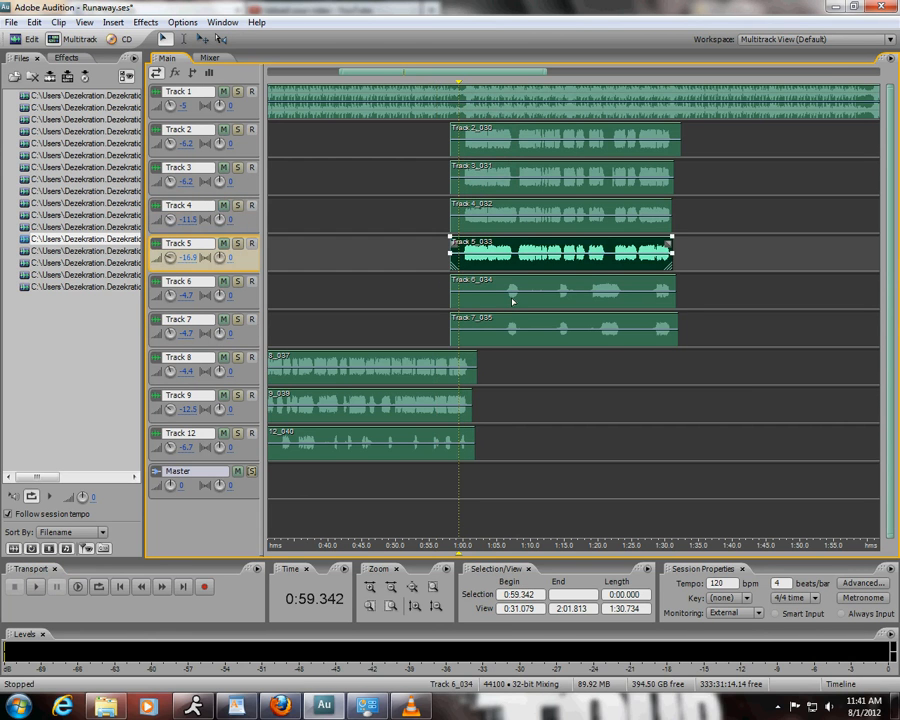
pyautogui.moveTo(501, 189)
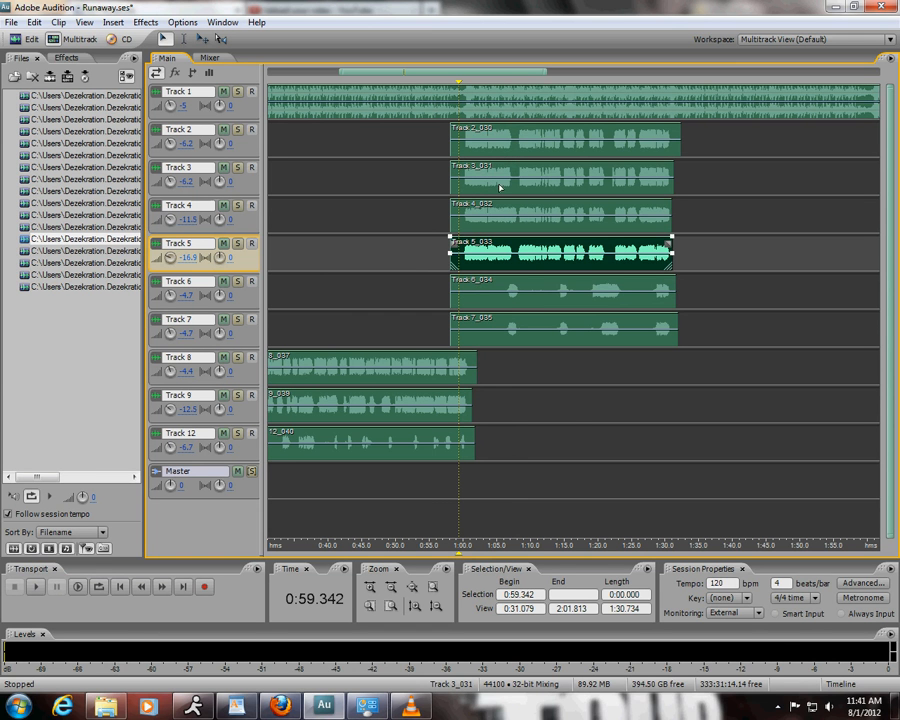